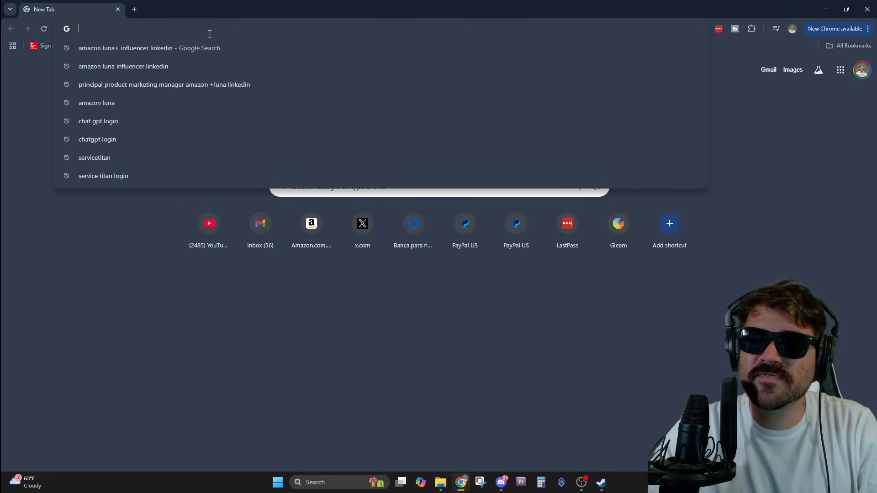
{"action": "type", "text": "https://discord.gg/hollowknight"}
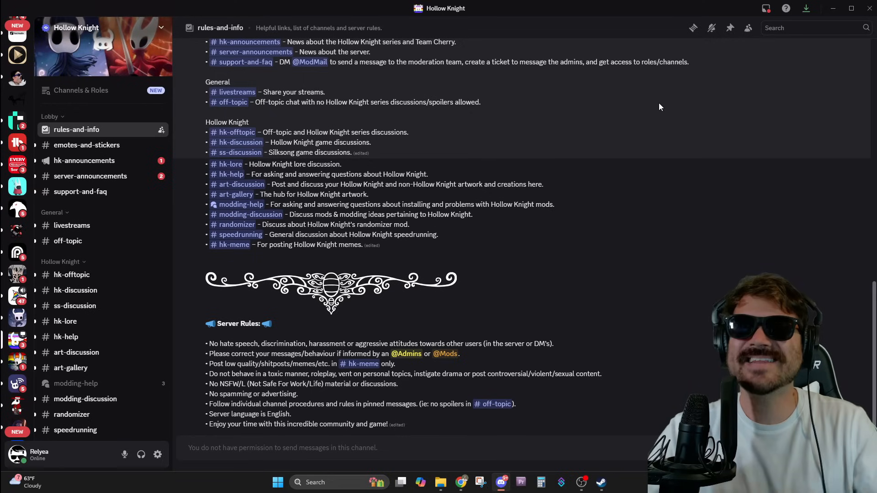
{"action": "mouse_move", "coordinate": [117, 274]}
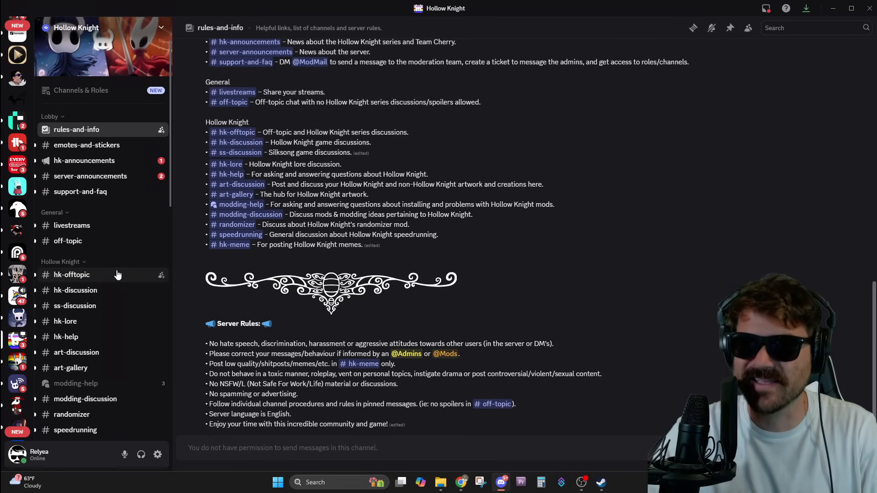
{"action": "mouse_move", "coordinate": [107, 220]}
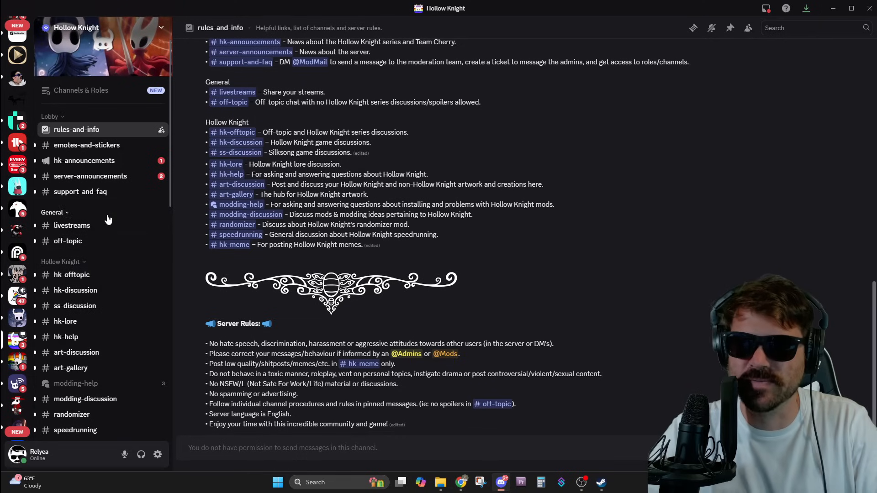
{"action": "mouse_move", "coordinate": [107, 218]}
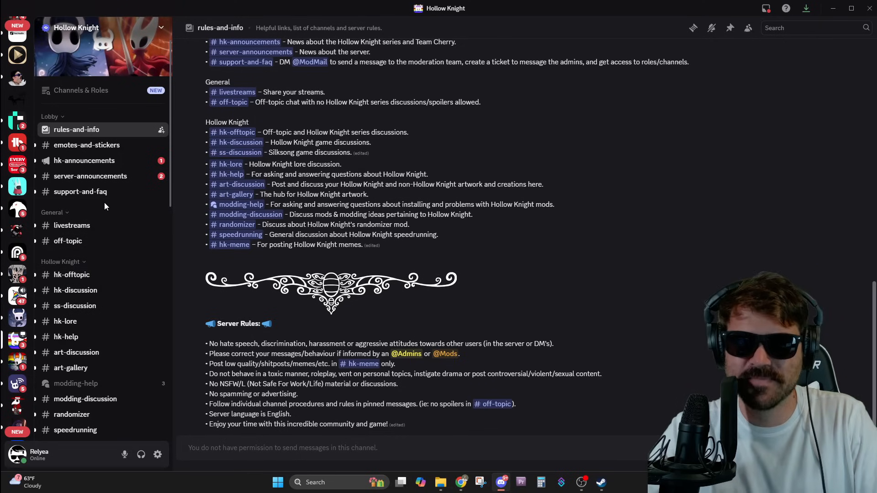
{"action": "mouse_move", "coordinate": [90, 176]}
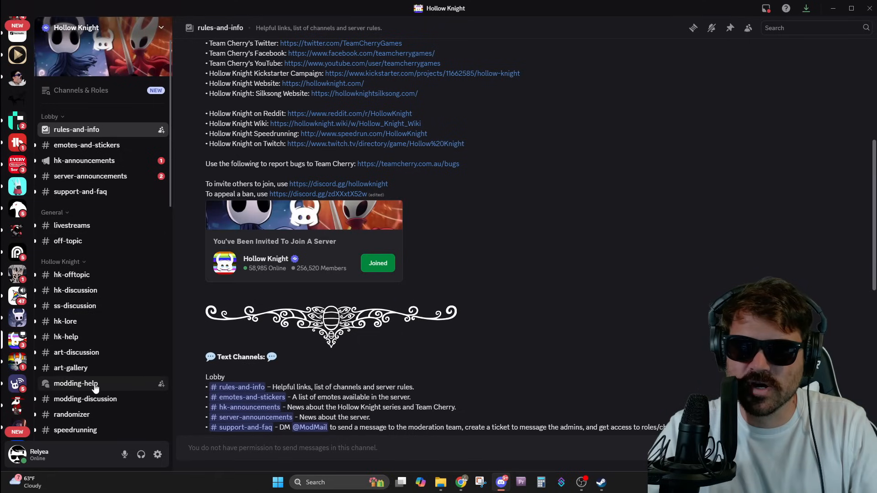
Step: Open the modding-help Support FAQ post and follow its Lumafly installer link
{"action": "left_click", "coordinate": [76, 384]}
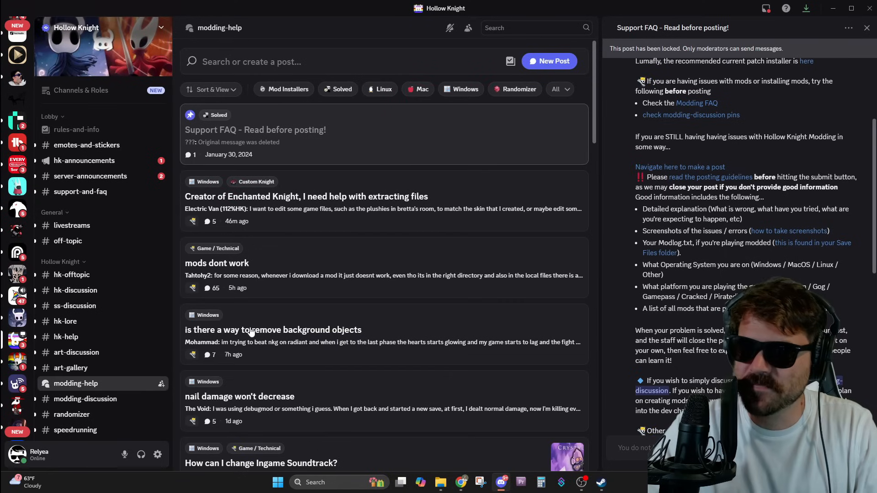
{"action": "mouse_move", "coordinate": [784, 72]}
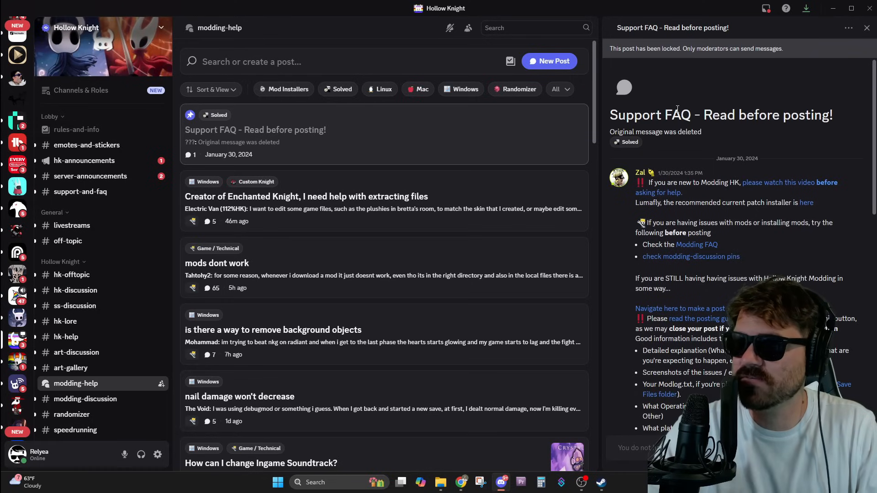
{"action": "double_click", "coordinate": [695, 202]}
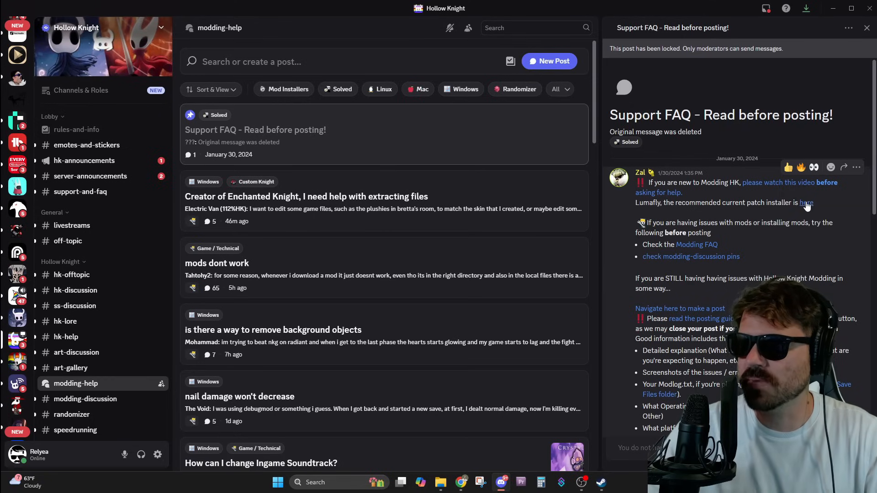
{"action": "left_click", "coordinate": [805, 203]}
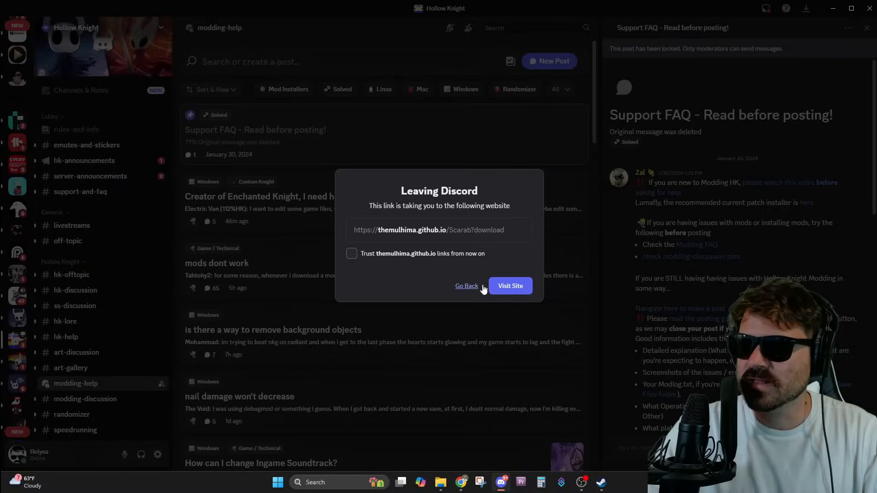
Step: Confirm visiting the Lumafly site, download the installer, and check its download progress
{"action": "left_click", "coordinate": [509, 286]}
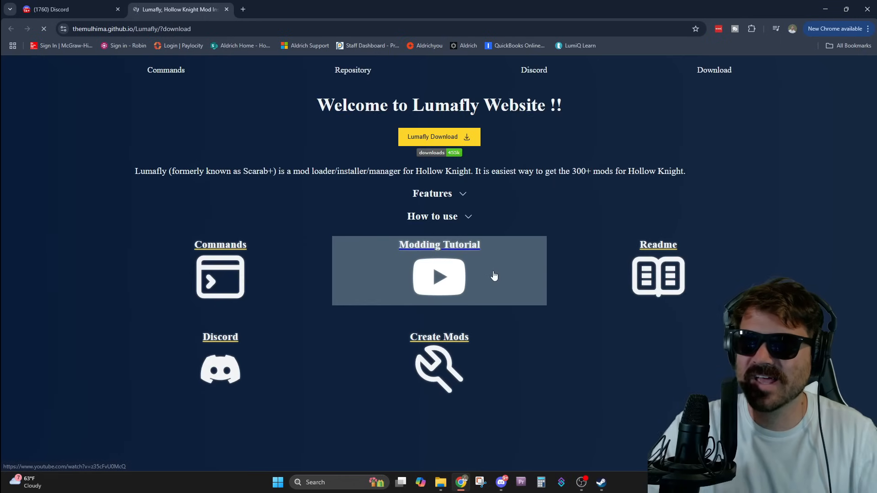
{"action": "left_click", "coordinate": [438, 137]}
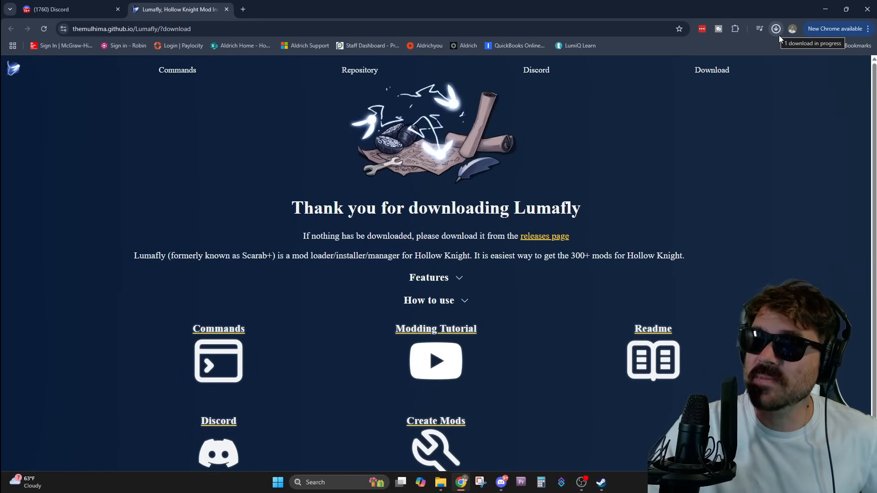
{"action": "left_click", "coordinate": [776, 29]}
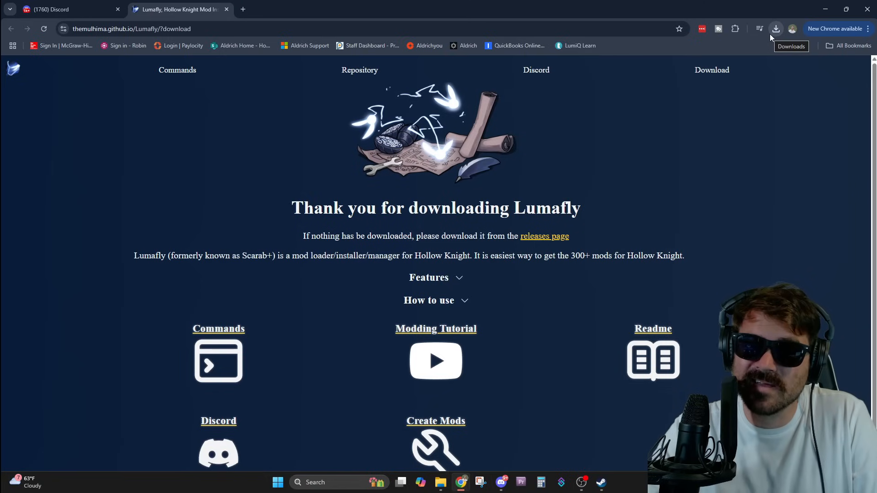
Step: Open the download's Mods folder and select the Lumafly (2) application
{"action": "left_click", "coordinate": [776, 29]}
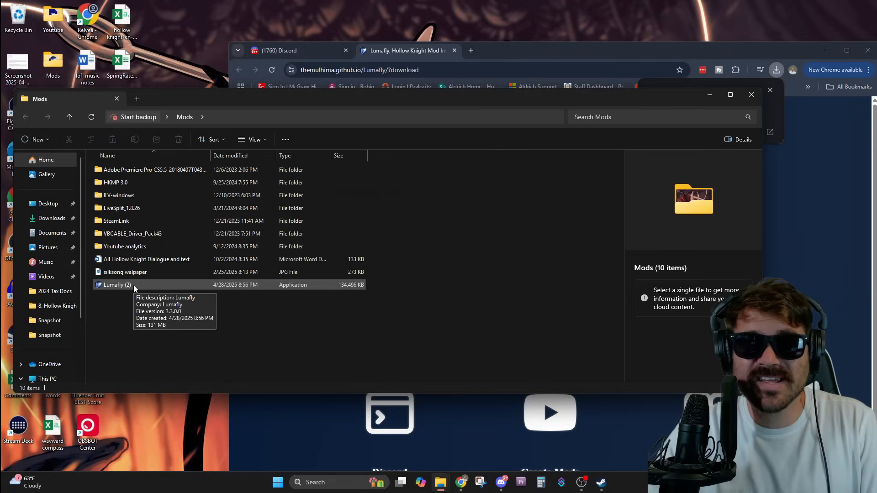
{"action": "left_click", "coordinate": [116, 284]}
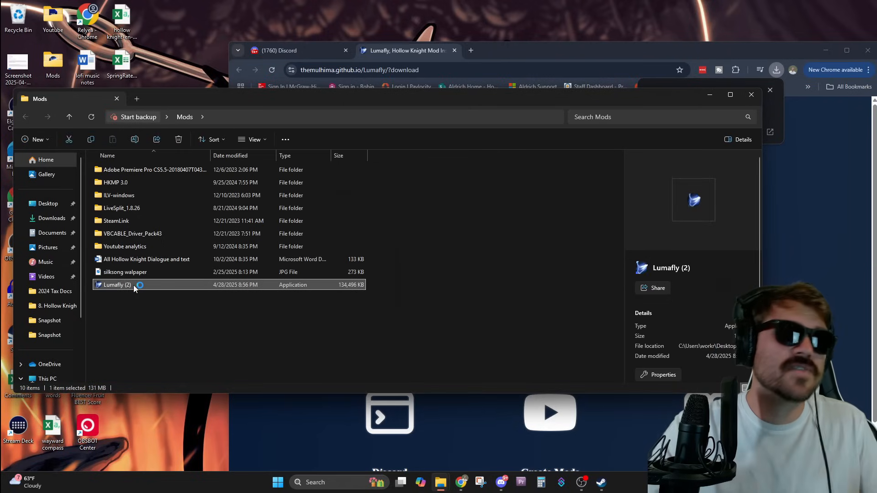
Step: Run Lumafly (2) to show Lumafly v3.3.0.0's Info tab with vanilla and modded launch options
{"action": "double_click", "coordinate": [116, 285]}
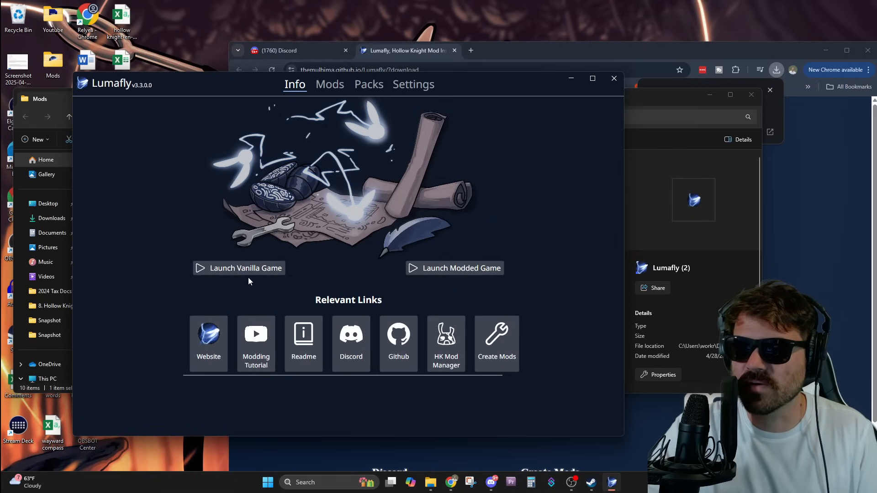
{"action": "mouse_move", "coordinate": [294, 275]}
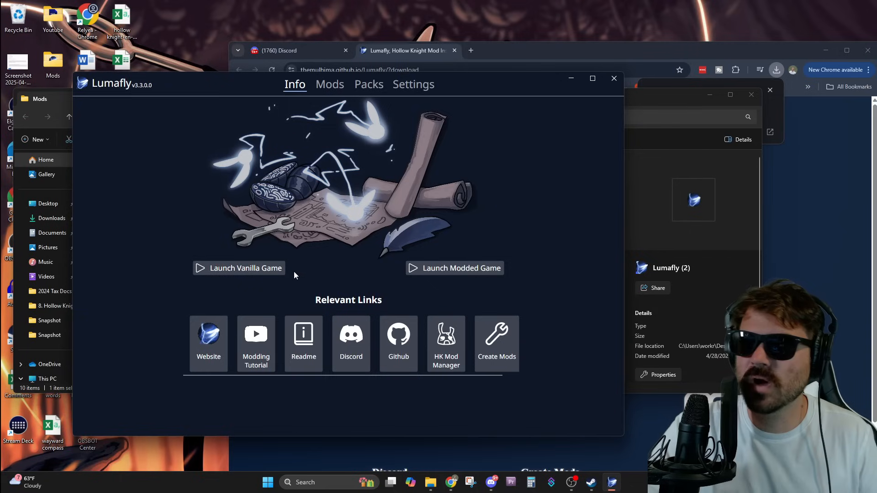
{"action": "mouse_move", "coordinate": [454, 268]}
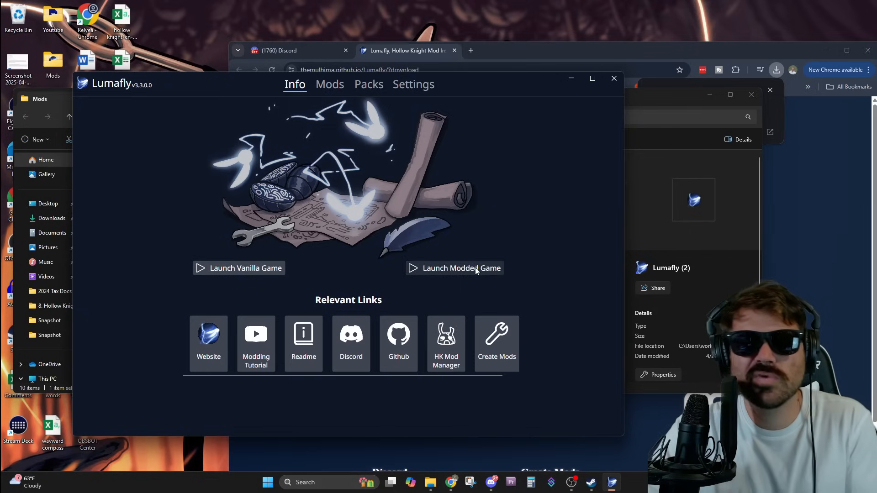
{"action": "mouse_move", "coordinate": [363, 147]}
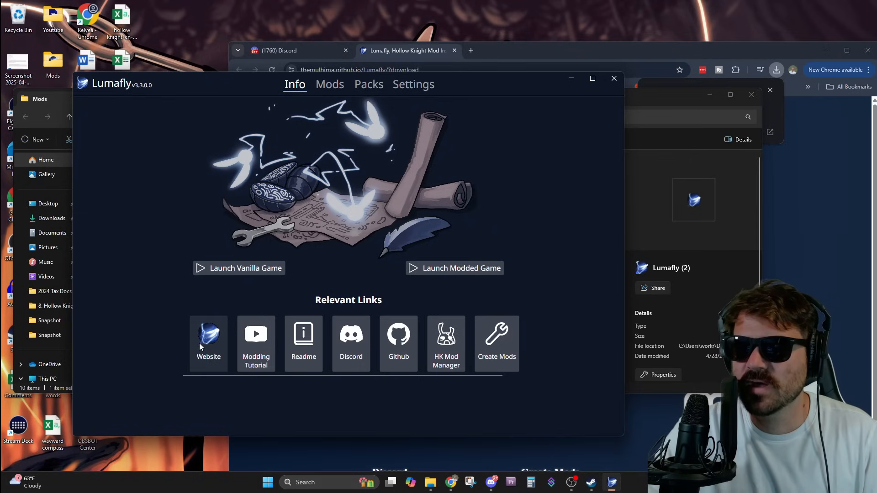
{"action": "mouse_move", "coordinate": [304, 341]}
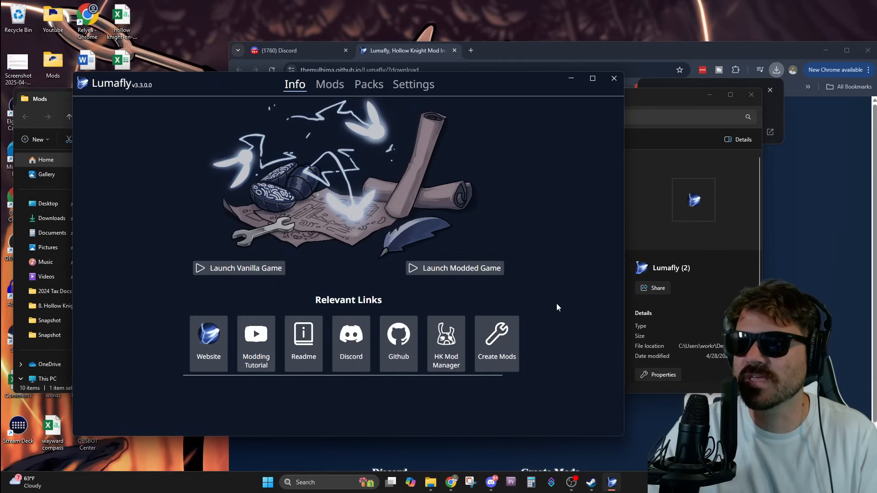
Step: Install the Abskoth mod from the Mods list
{"action": "left_click", "coordinate": [329, 84]}
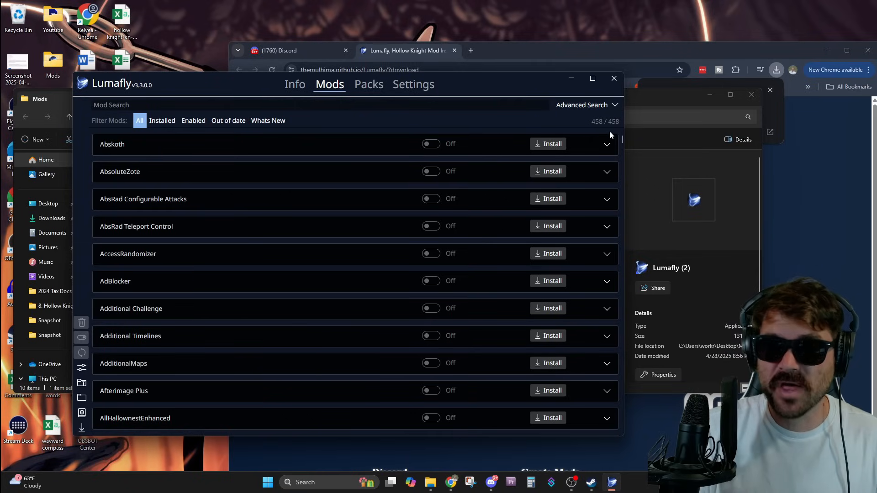
{"action": "mouse_move", "coordinate": [373, 201]}
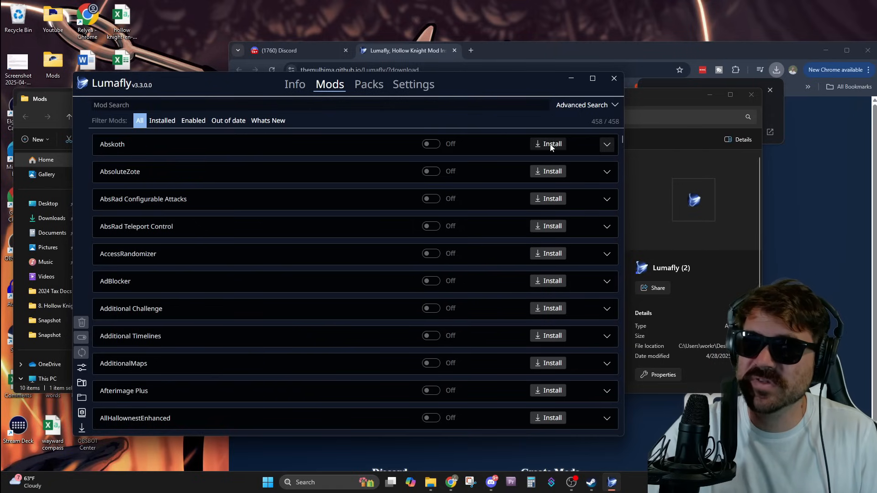
{"action": "left_click", "coordinate": [548, 143]}
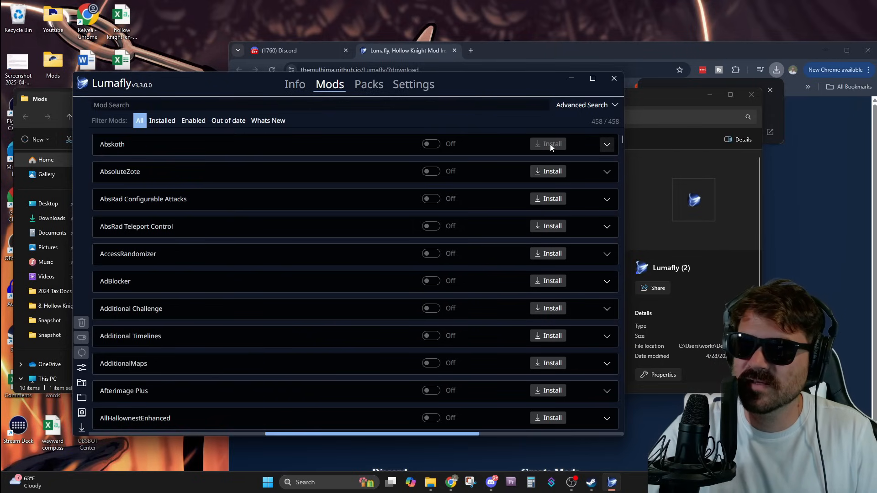
{"action": "left_click", "coordinate": [551, 144]}
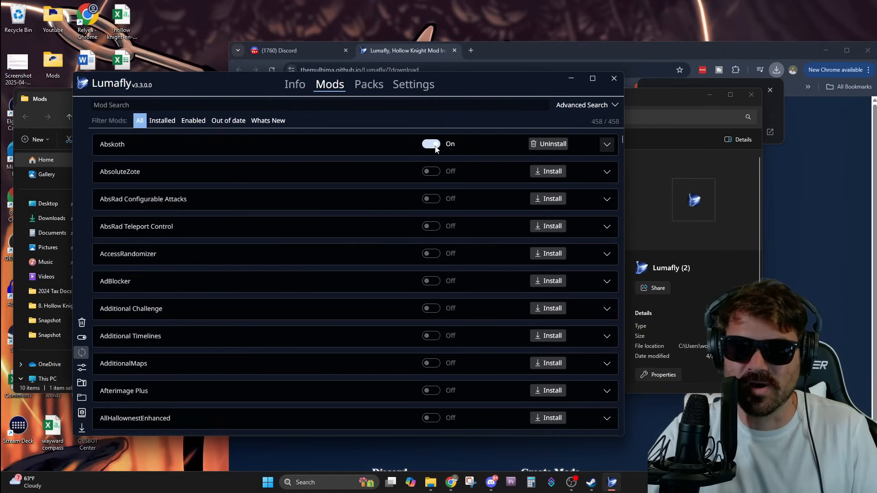
Step: Switch Abskoth off and filter the list to installed mods only
{"action": "left_click", "coordinate": [431, 144]}
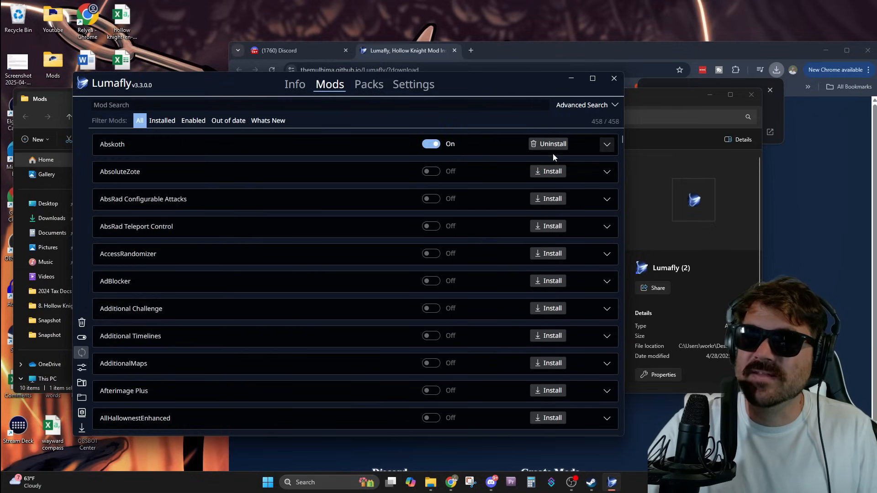
{"action": "left_click", "coordinate": [430, 144]}
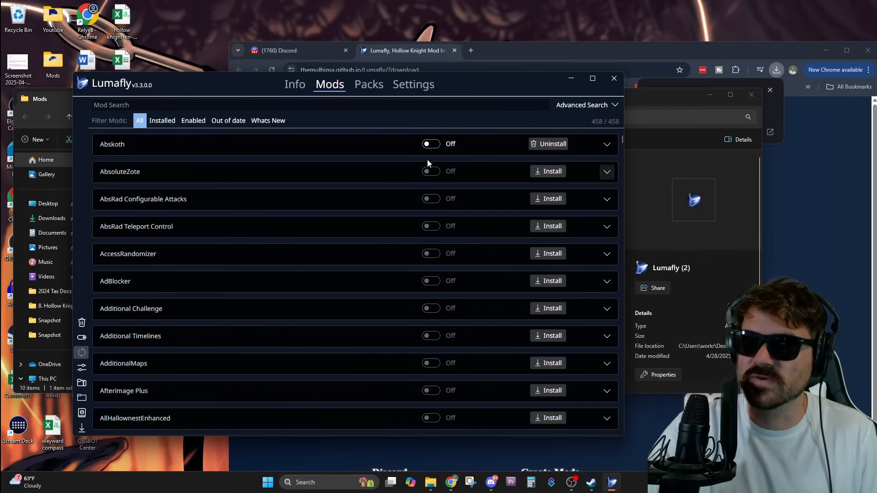
{"action": "left_click", "coordinate": [431, 144]}
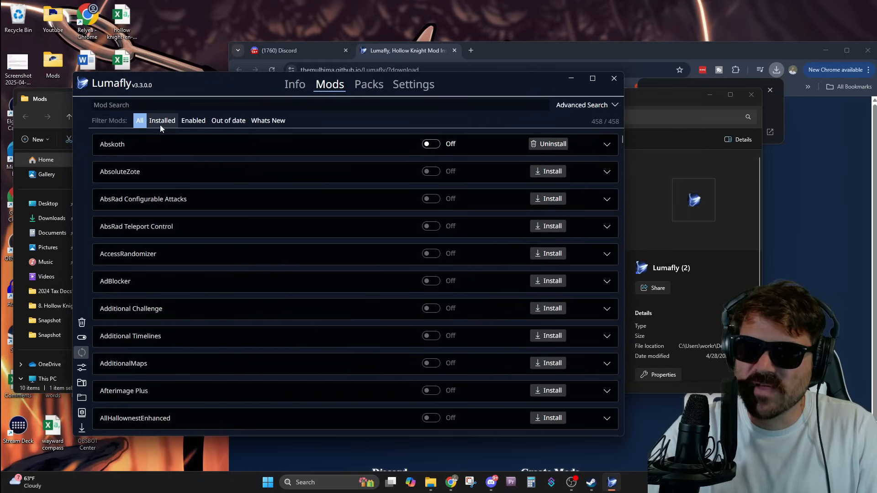
{"action": "left_click", "coordinate": [162, 120]}
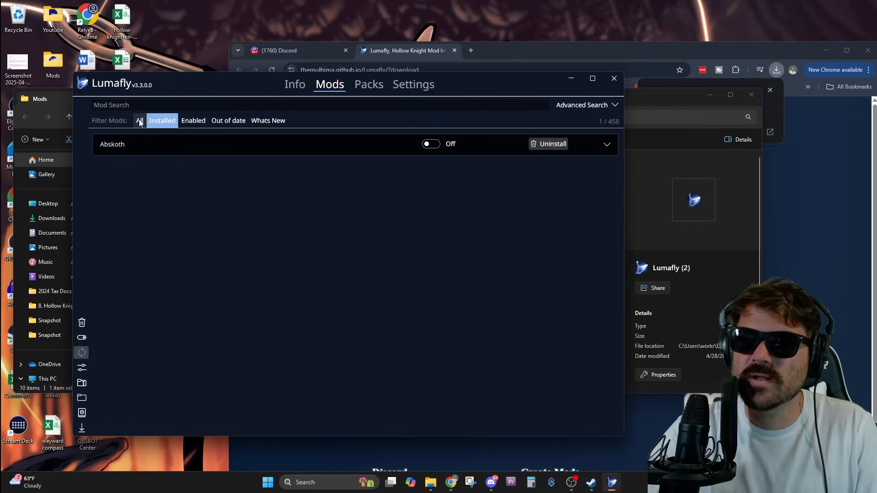
Step: Search 'debug', install DebugMod, and filter to the three installed mods
{"action": "left_click", "coordinate": [140, 120]}
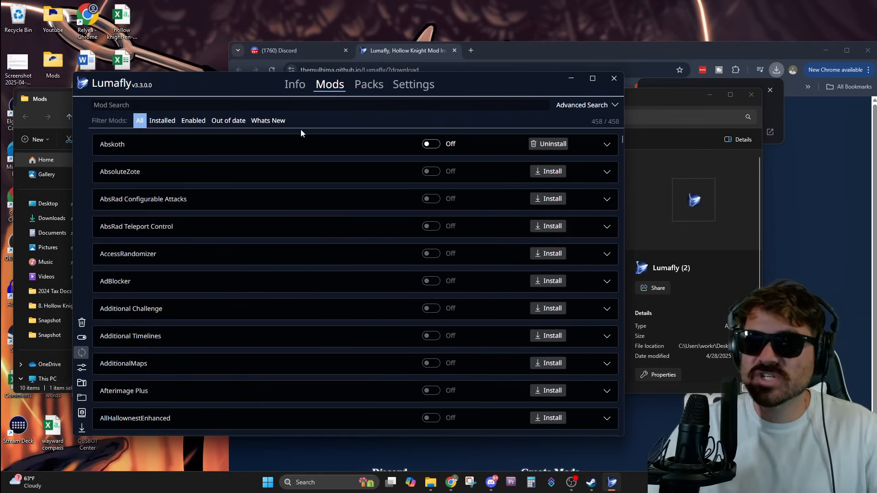
{"action": "left_click", "coordinate": [246, 105]}
{"action": "type", "text": "bench war"}
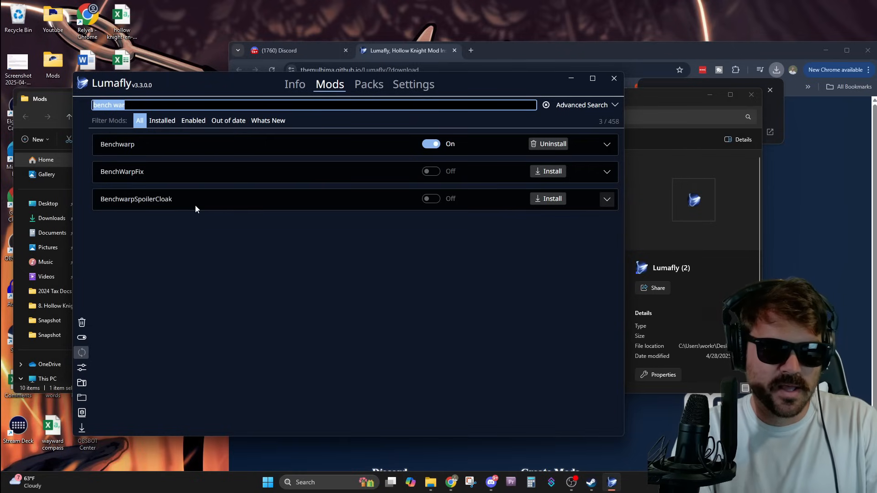
{"action": "type", "text": "debug"}
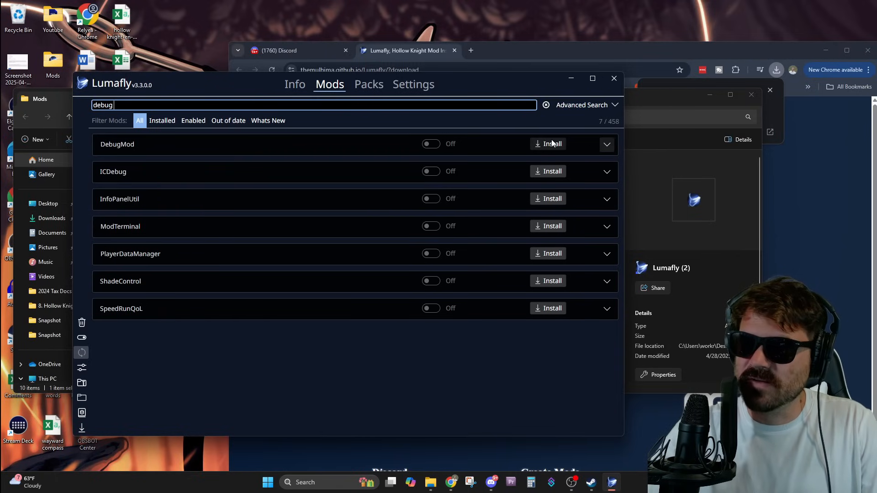
{"action": "left_click", "coordinate": [551, 144]}
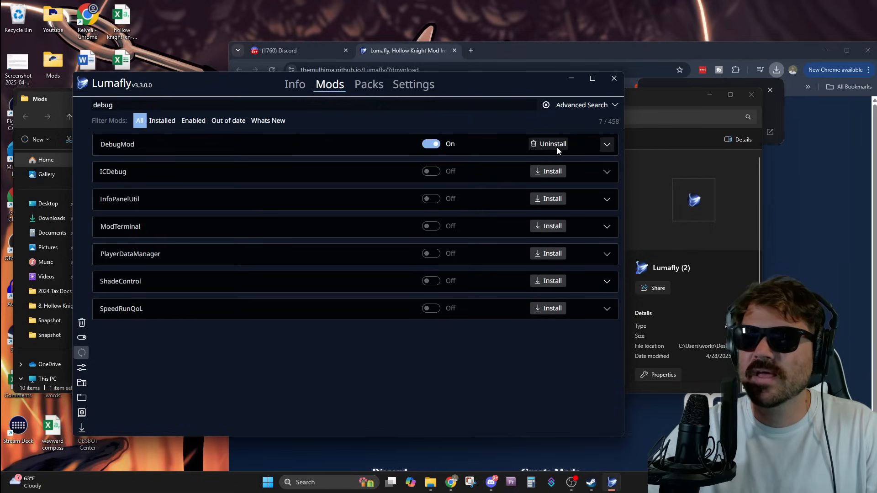
{"action": "left_click", "coordinate": [162, 120]}
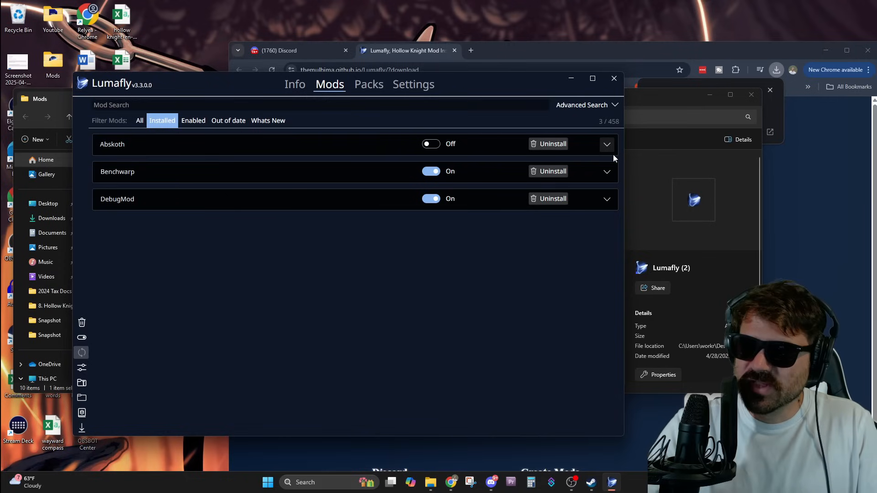
Step: Switch the Mods list back to the All filter showing 458 mods
{"action": "left_click", "coordinate": [606, 144]}
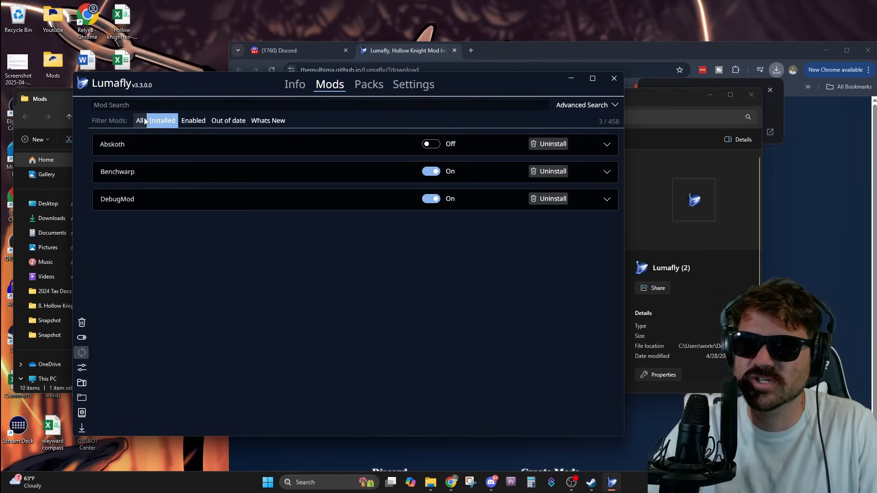
{"action": "left_click", "coordinate": [139, 120]}
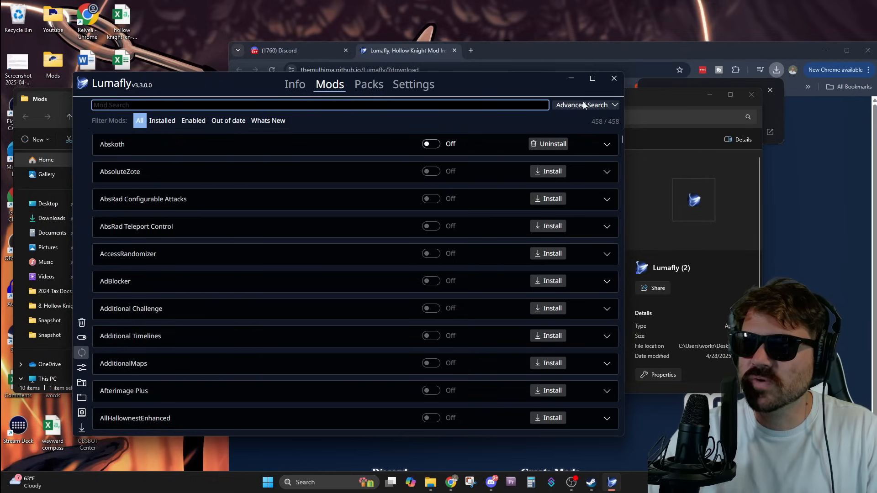
Step: Filter mods by tags in Advanced Search and expand The H.I.V.E's details
{"action": "left_click", "coordinate": [582, 105]}
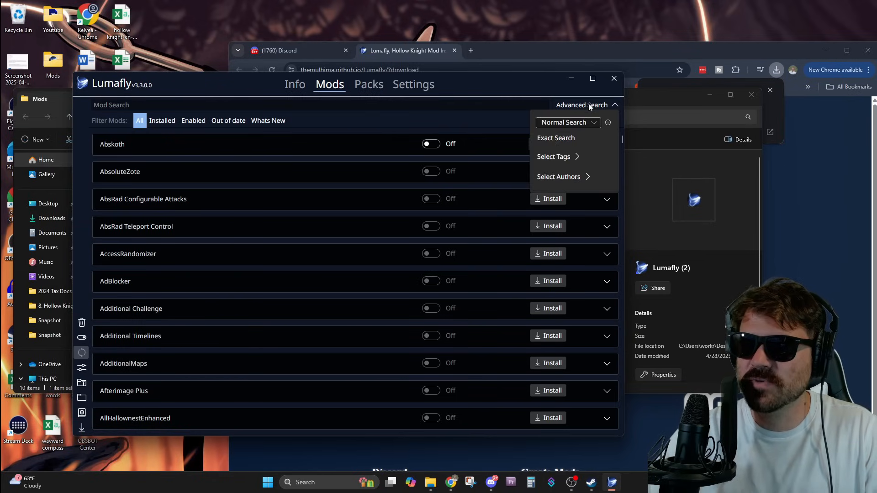
{"action": "mouse_move", "coordinate": [575, 157]}
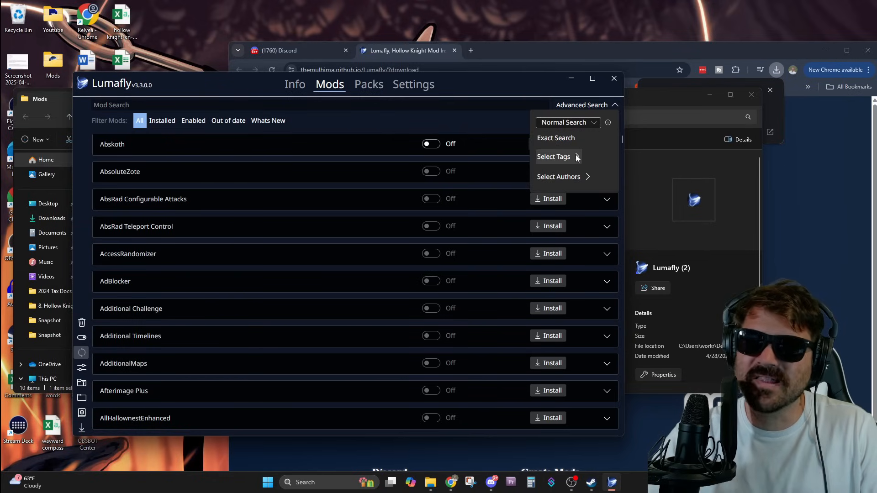
{"action": "left_click", "coordinate": [553, 157]}
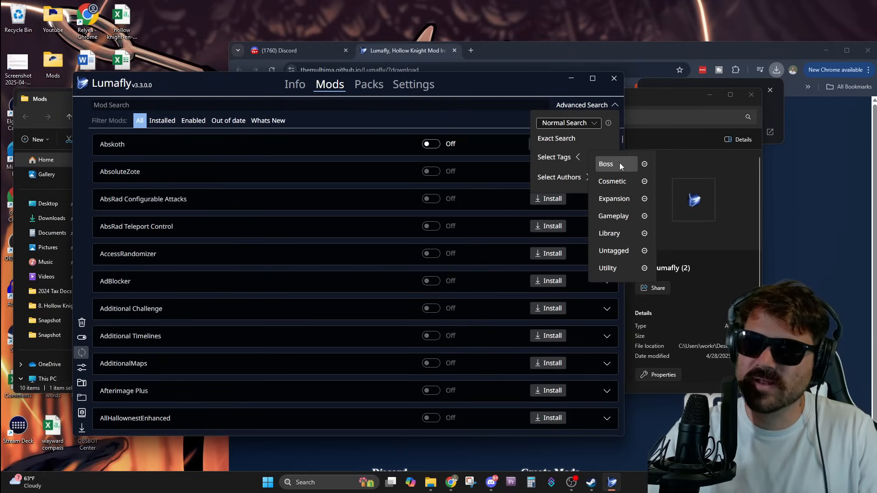
{"action": "mouse_move", "coordinate": [612, 181]}
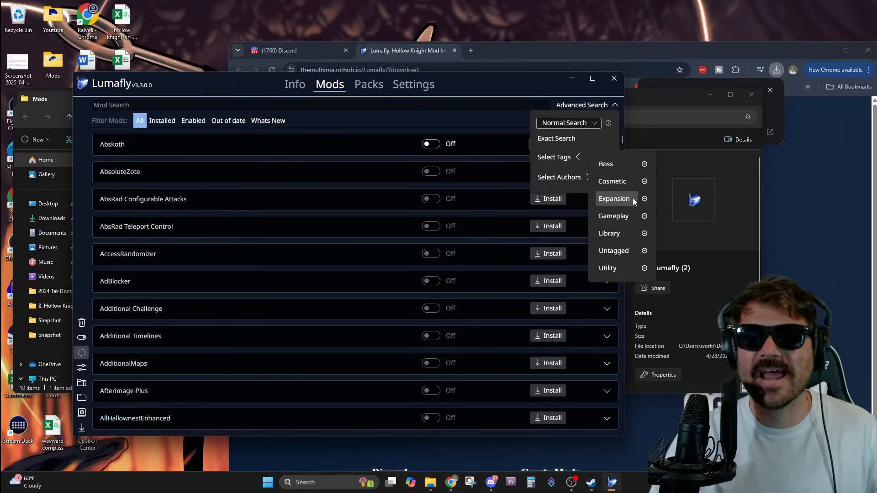
{"action": "mouse_move", "coordinate": [613, 216]}
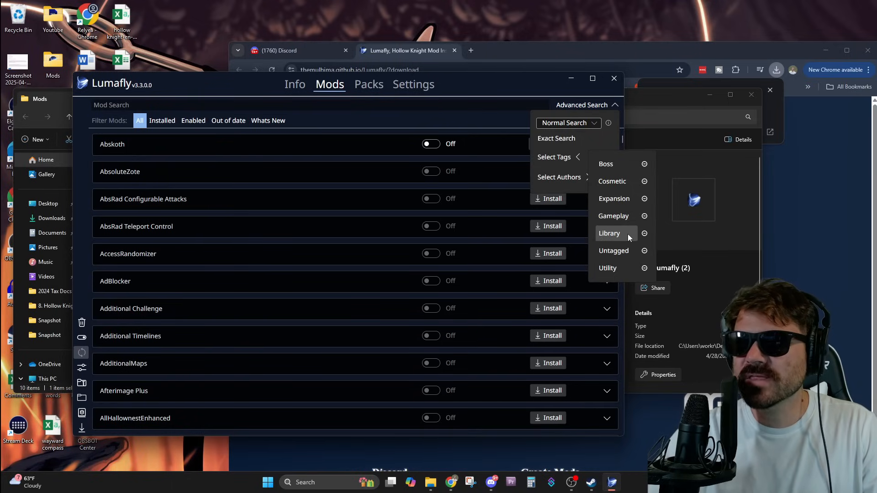
{"action": "mouse_move", "coordinate": [616, 268]}
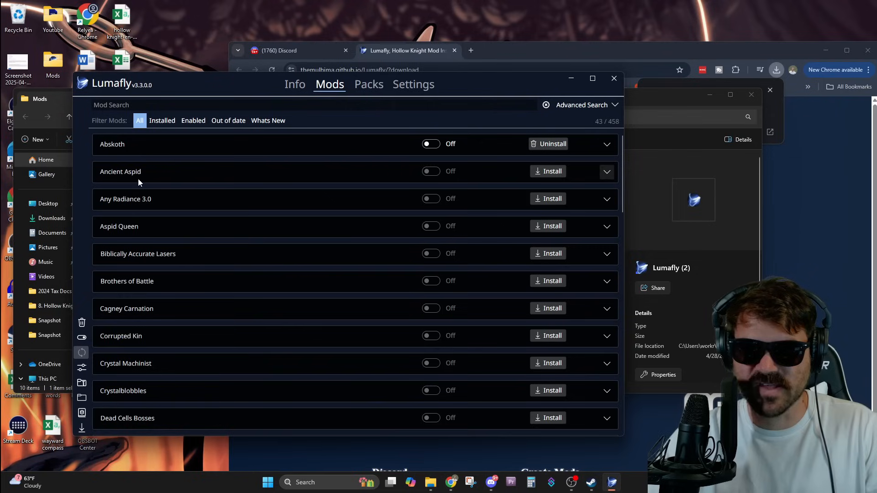
{"action": "mouse_move", "coordinate": [151, 335]}
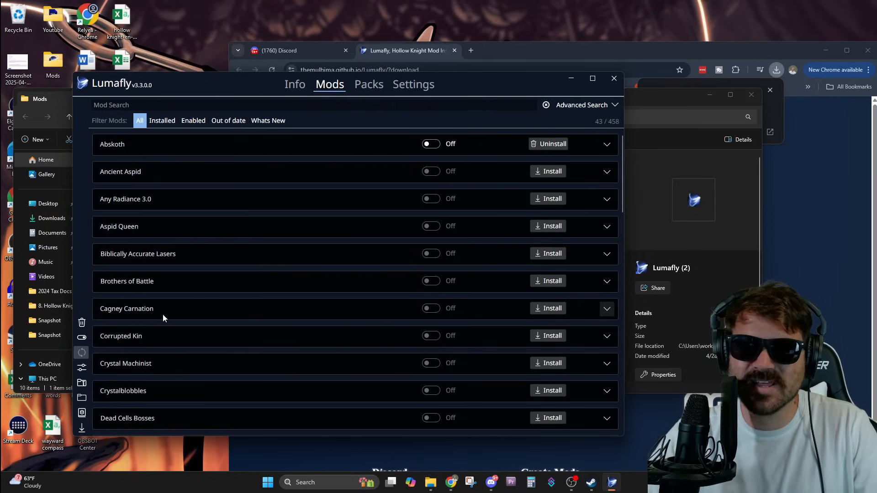
{"action": "scroll", "scroll_direction": "down", "scroll_amount": 3}
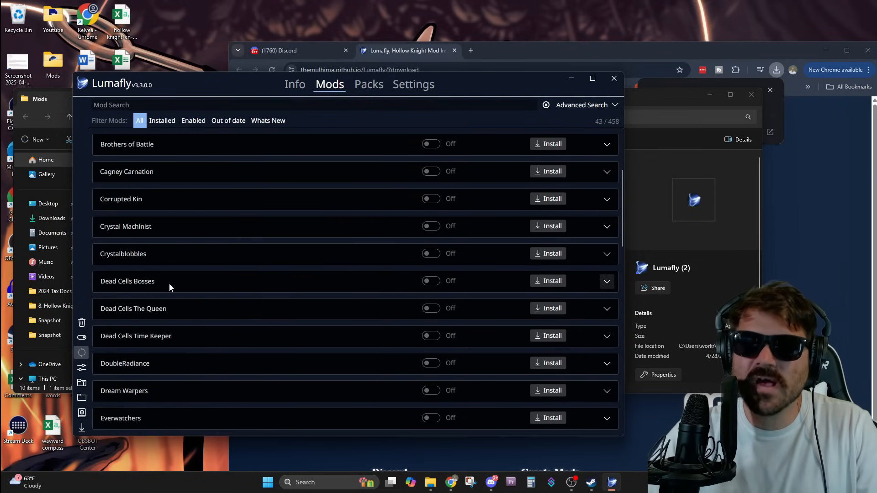
{"action": "scroll", "scroll_direction": "down", "scroll_amount": 3}
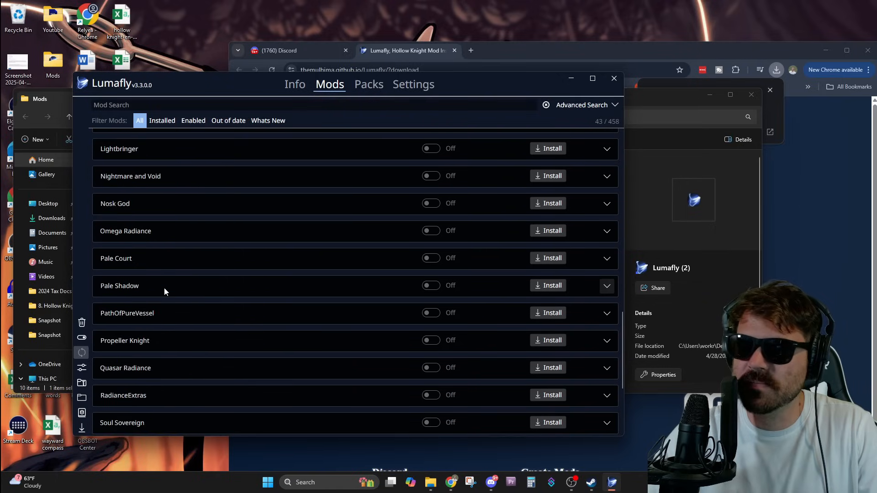
{"action": "scroll", "scroll_direction": "down", "scroll_amount": 3}
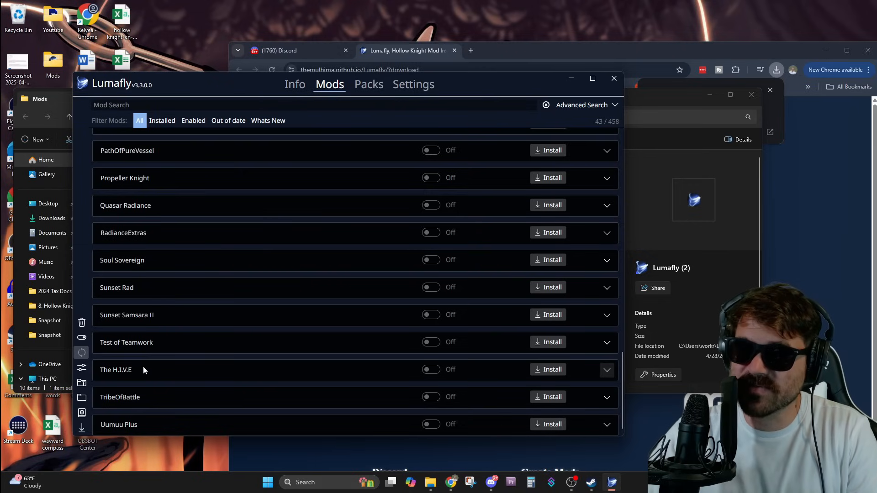
{"action": "mouse_move", "coordinate": [117, 380]}
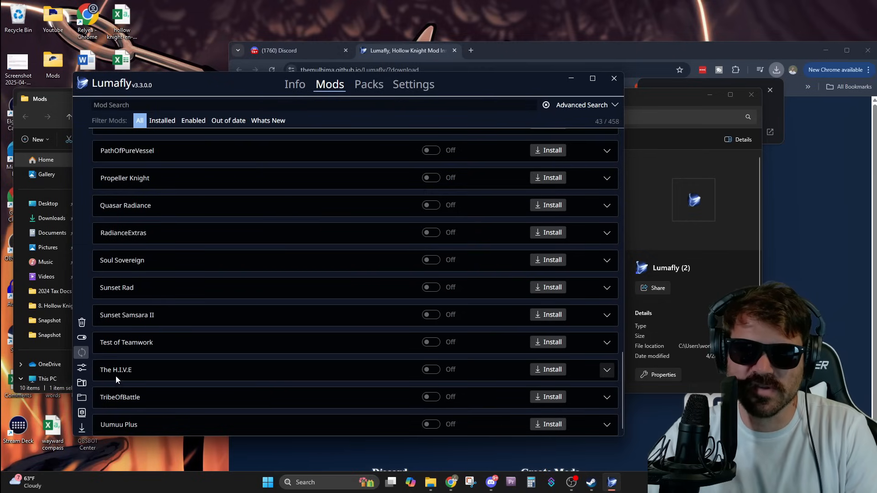
{"action": "left_click", "coordinate": [605, 369]}
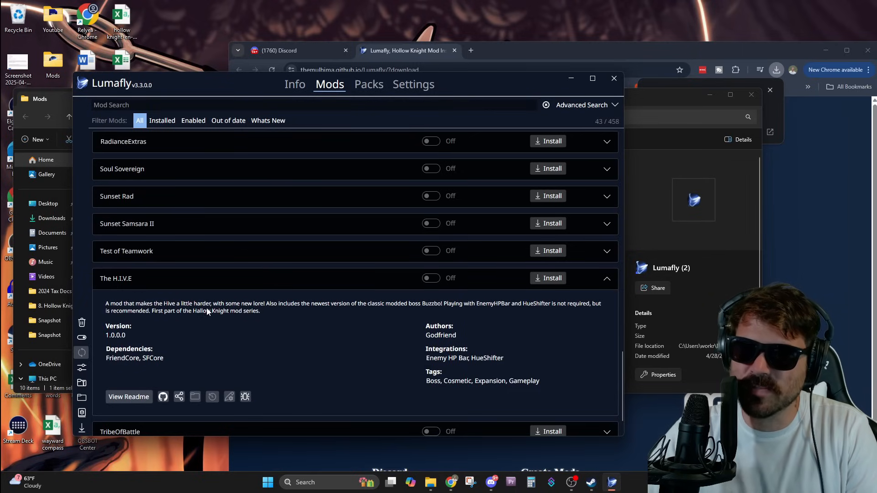
{"action": "mouse_move", "coordinate": [284, 313]}
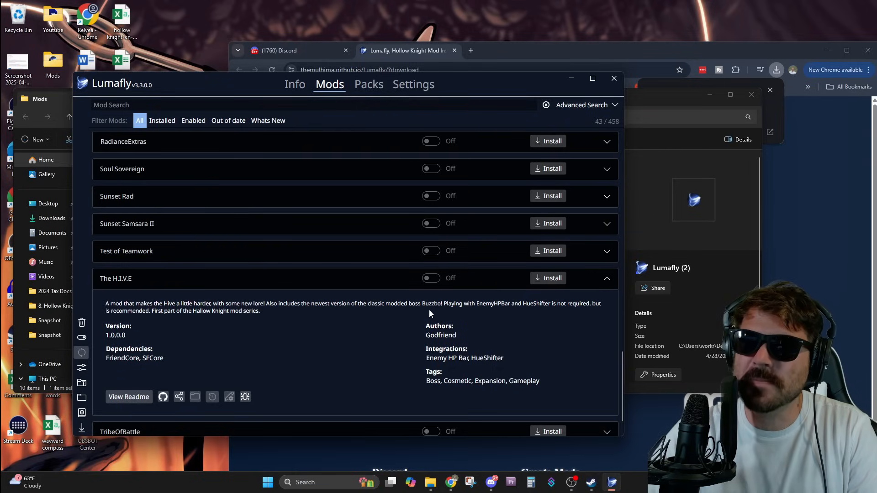
{"action": "mouse_move", "coordinate": [500, 314]}
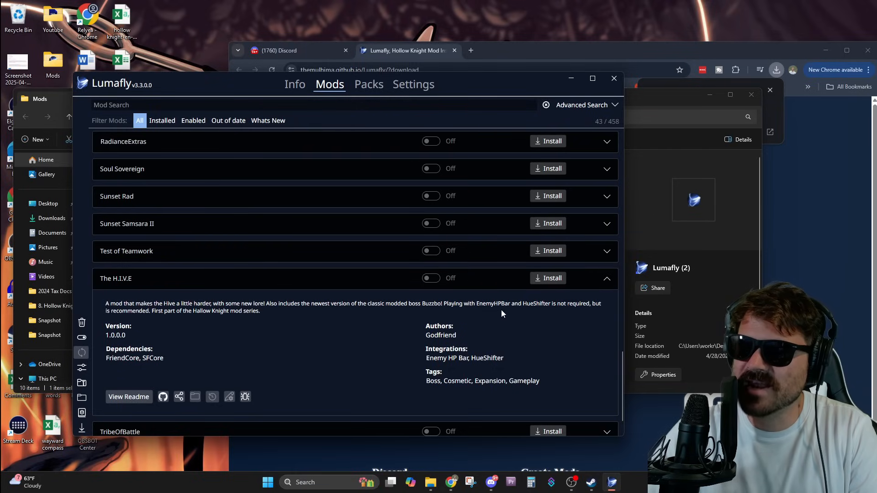
{"action": "mouse_move", "coordinate": [563, 317]}
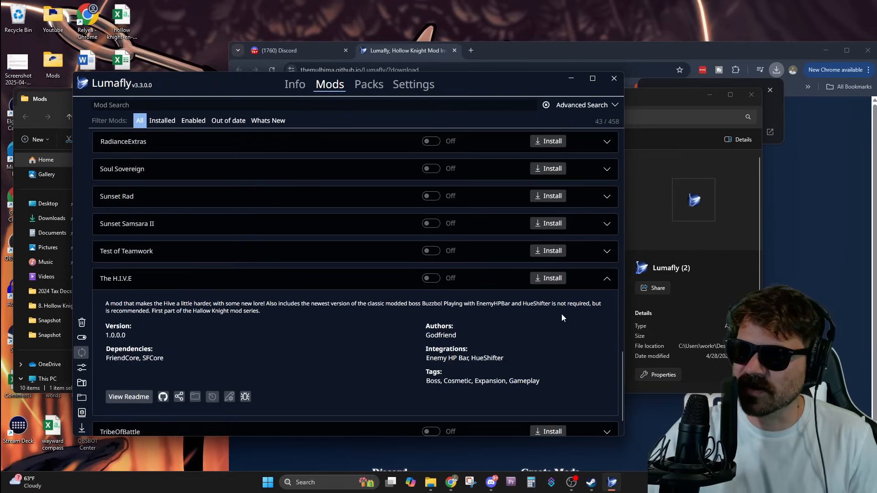
{"action": "mouse_move", "coordinate": [182, 329]}
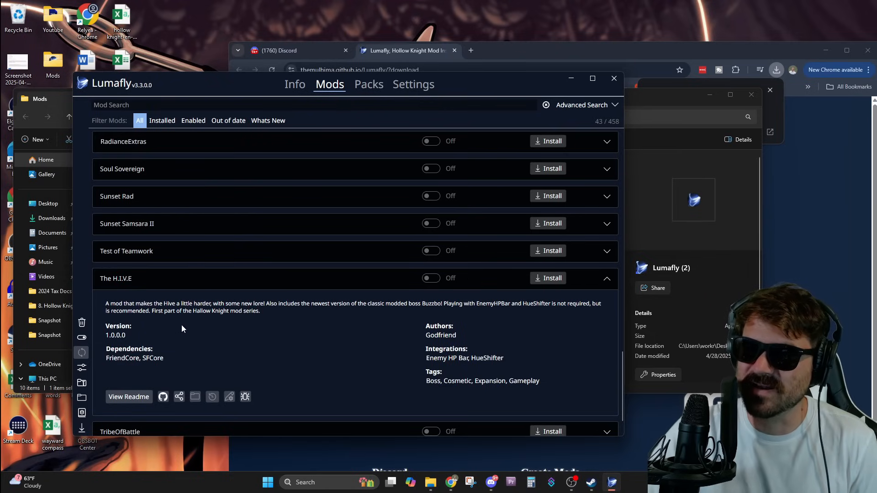
{"action": "mouse_move", "coordinate": [346, 323]}
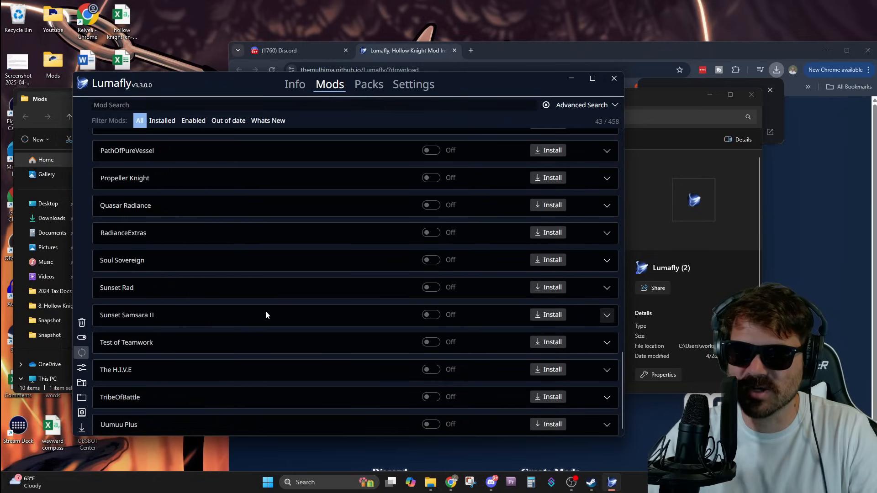
{"action": "mouse_move", "coordinate": [202, 388]}
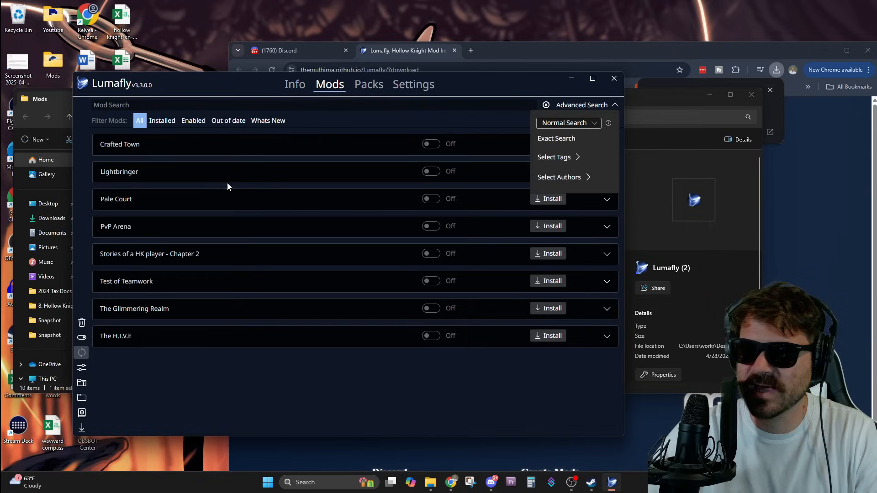
Step: Close Advanced Search and preview Pale Court's details
{"action": "left_click", "coordinate": [614, 105]}
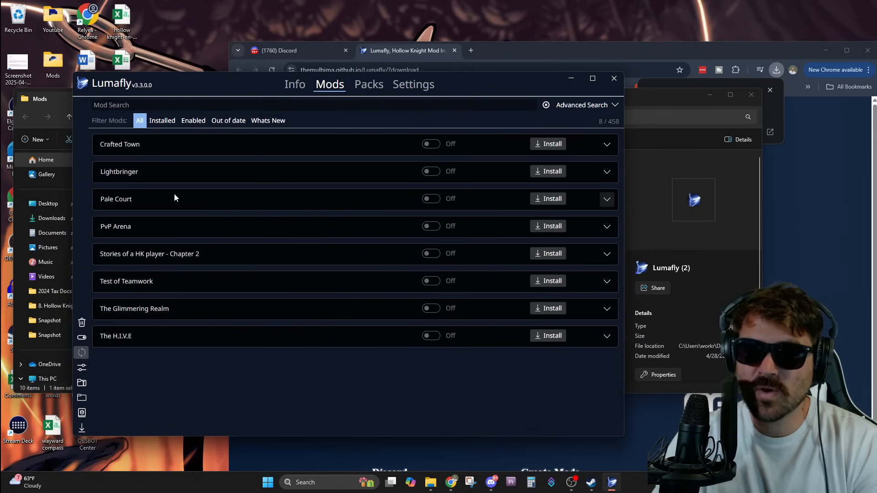
{"action": "left_click", "coordinate": [606, 198]}
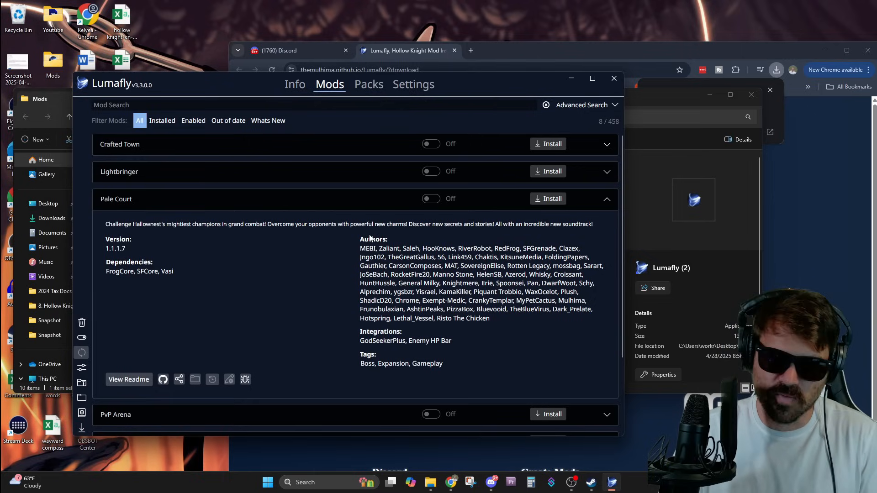
{"action": "left_click", "coordinate": [606, 198]}
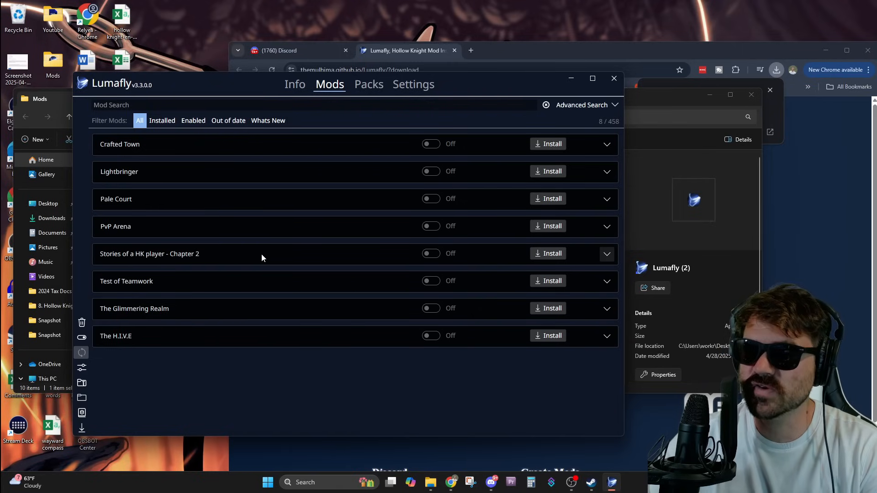
{"action": "mouse_move", "coordinate": [246, 282]}
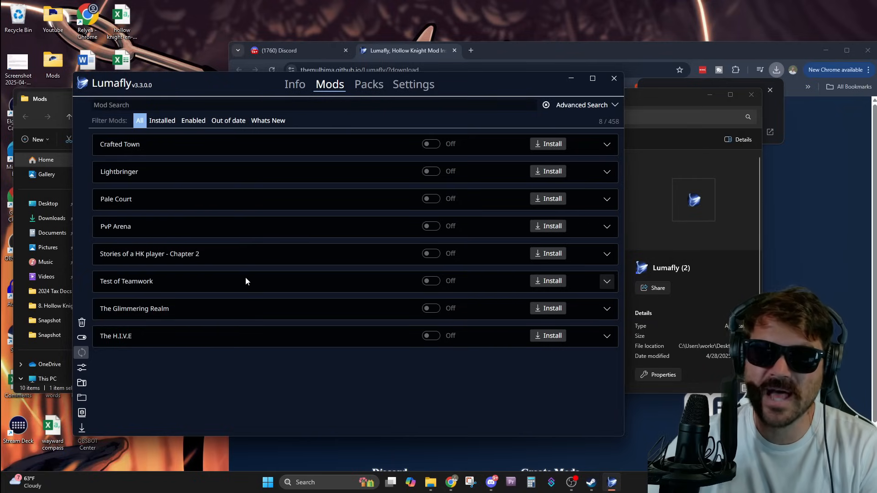
{"action": "mouse_move", "coordinate": [224, 316]}
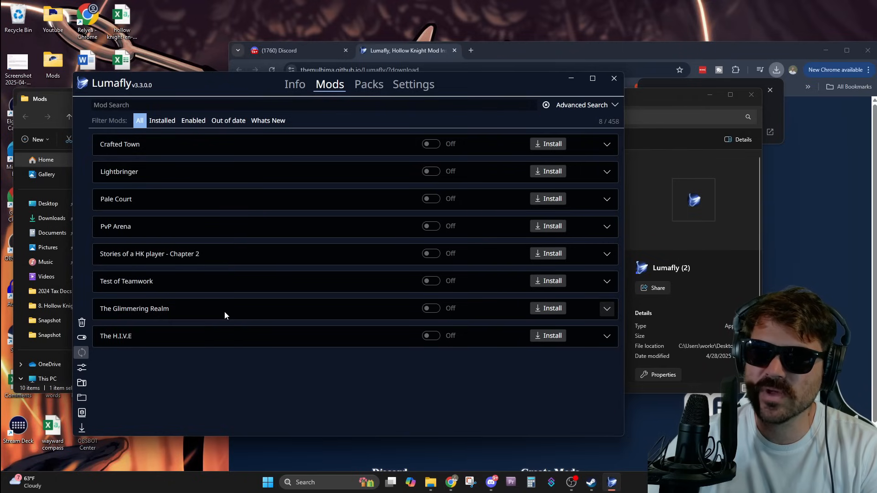
Step: Preview The Glimmering Realm's details, then start installing Lightbringer
{"action": "left_click", "coordinate": [606, 309]}
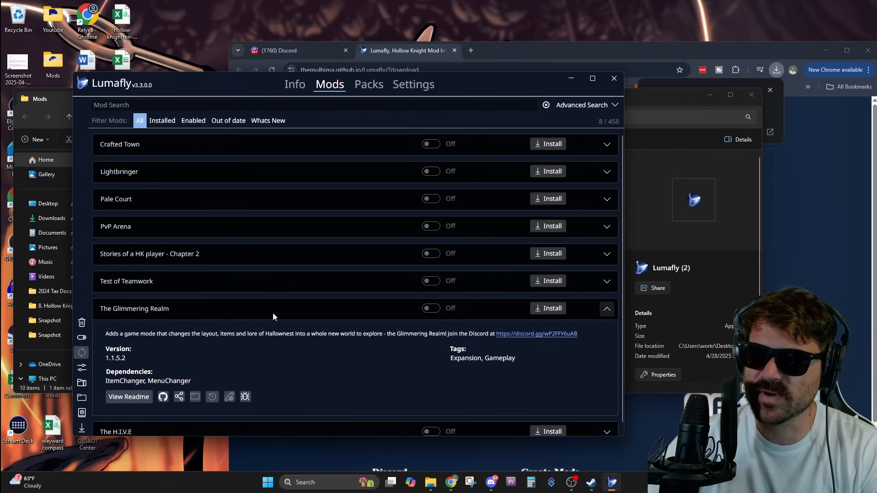
{"action": "left_click", "coordinate": [606, 309]}
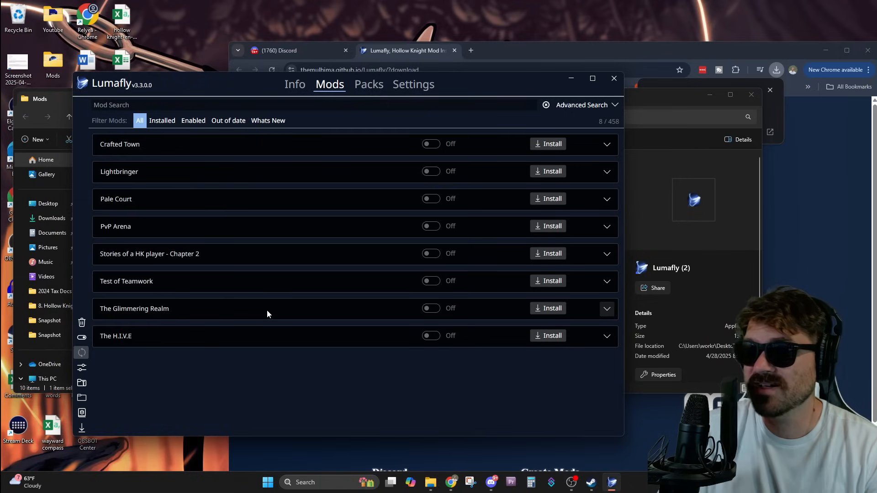
{"action": "left_click", "coordinate": [581, 104]}
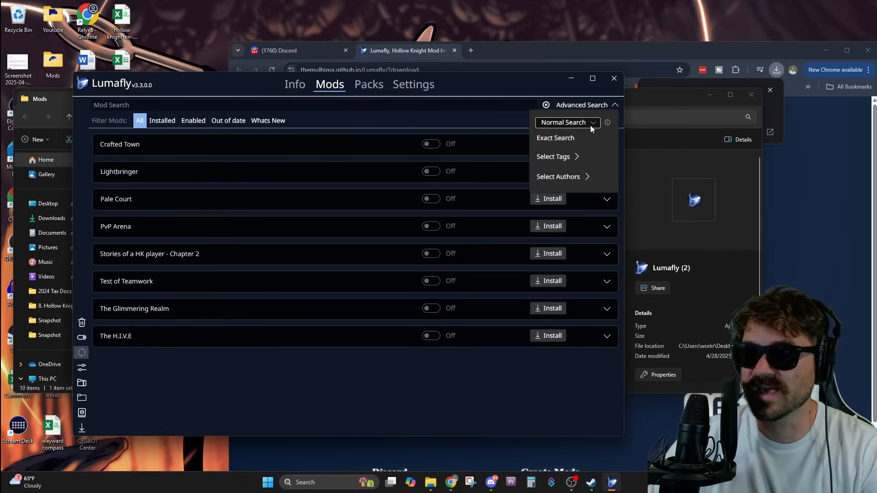
{"action": "mouse_move", "coordinate": [274, 143]}
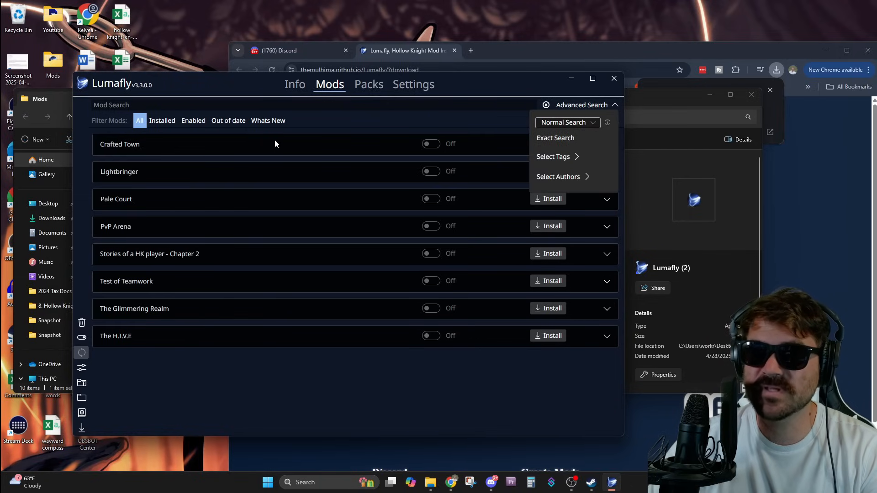
{"action": "left_click", "coordinate": [581, 104]}
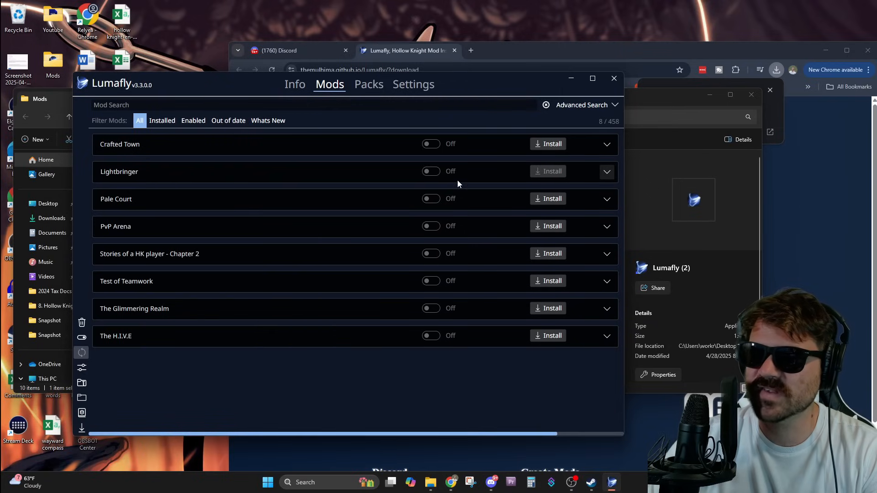
Step: Filter Lumafly to installed mods: Abskoth, Benchwarp and DebugMod
{"action": "left_click", "coordinate": [162, 120]}
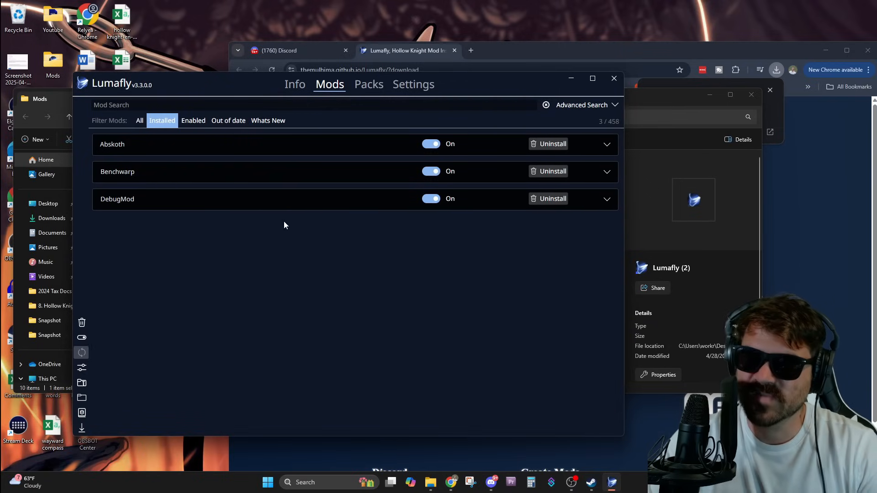
{"action": "mouse_move", "coordinate": [398, 237]}
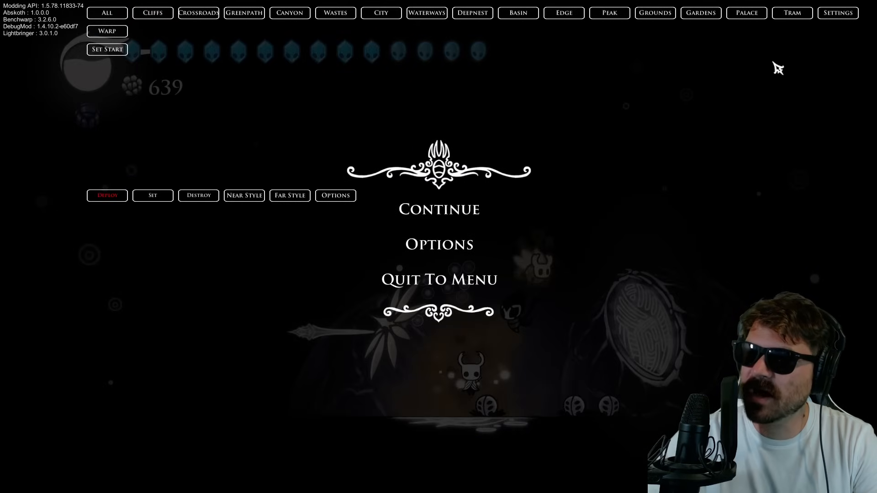
Step: Show DebugMod's info, cheats, binds and enemies panels over the paused game
{"action": "left_click", "coordinate": [106, 12]}
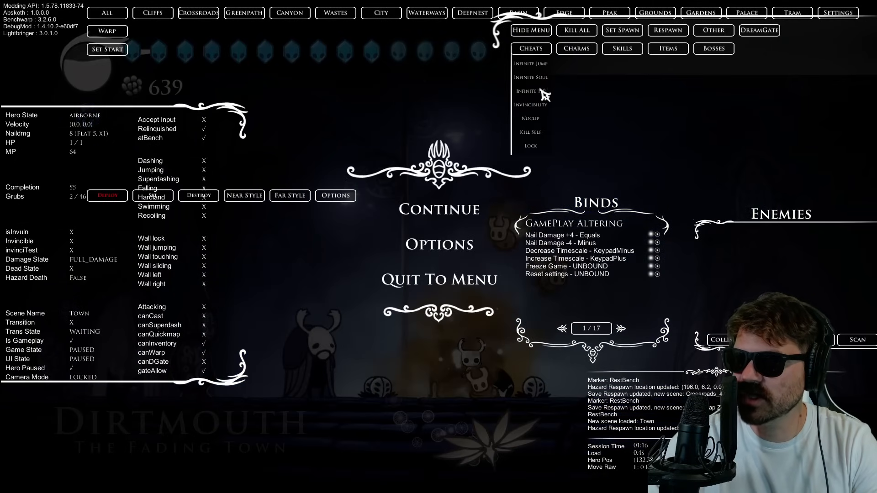
Step: Toggle Infinite HP on and off, open Charms, add +4 nail damage, then quit
{"action": "left_click", "coordinate": [529, 91]}
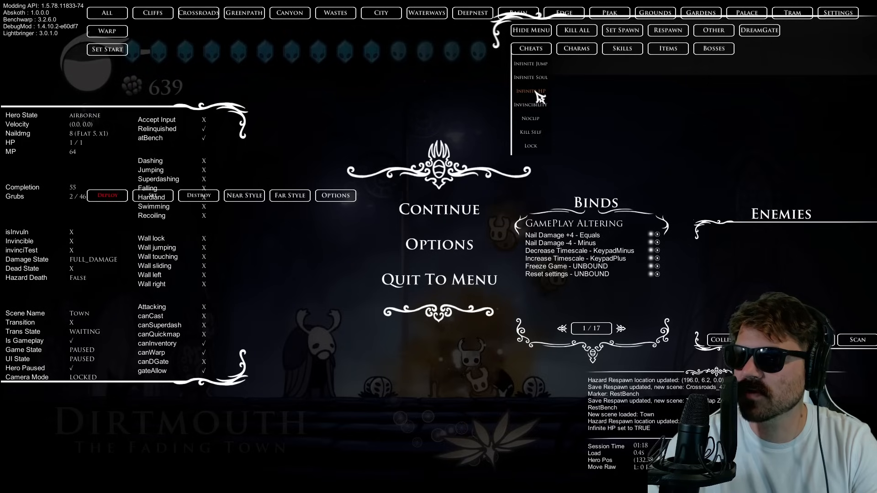
{"action": "left_click", "coordinate": [529, 90]}
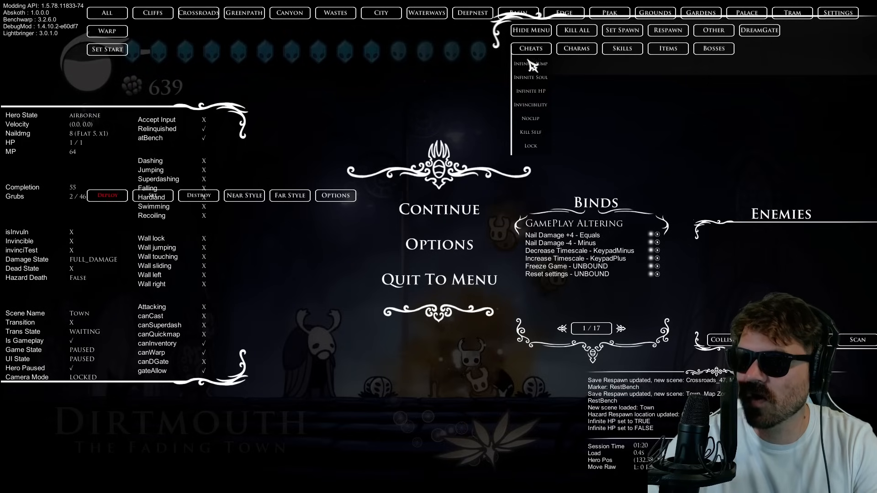
{"action": "left_click", "coordinate": [577, 48]}
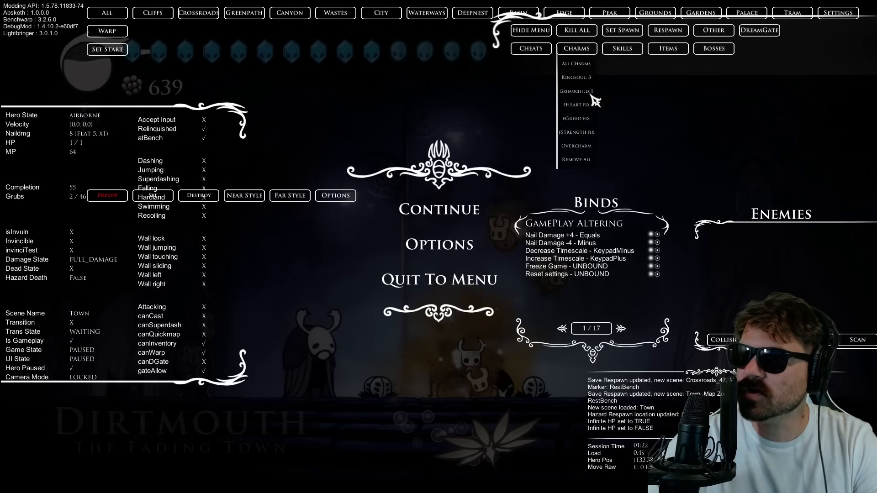
{"action": "mouse_move", "coordinate": [595, 169]}
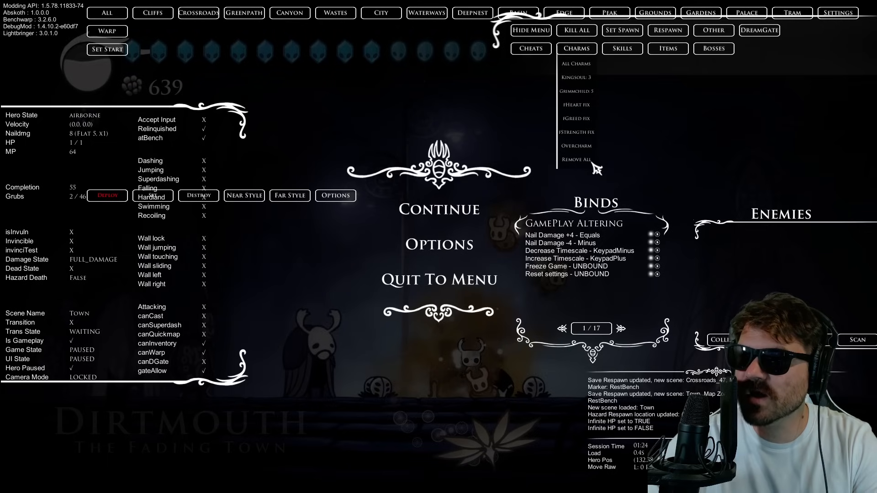
{"action": "mouse_move", "coordinate": [587, 62]}
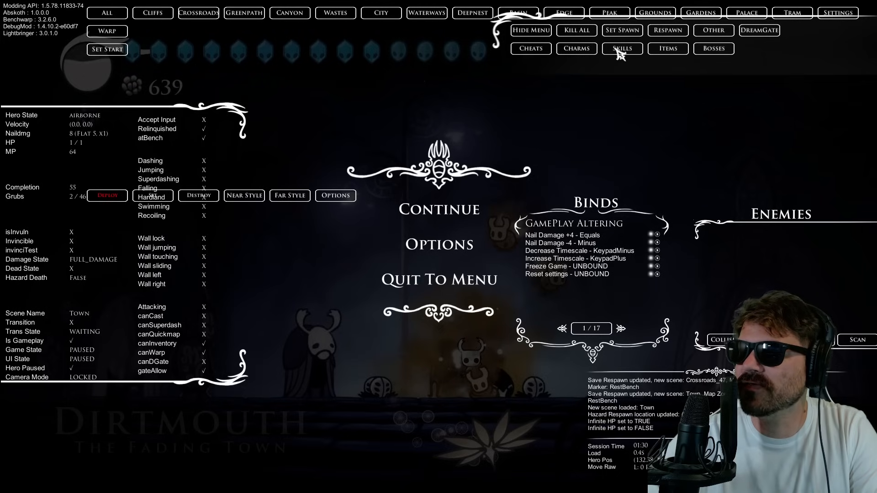
{"action": "mouse_move", "coordinate": [640, 62]}
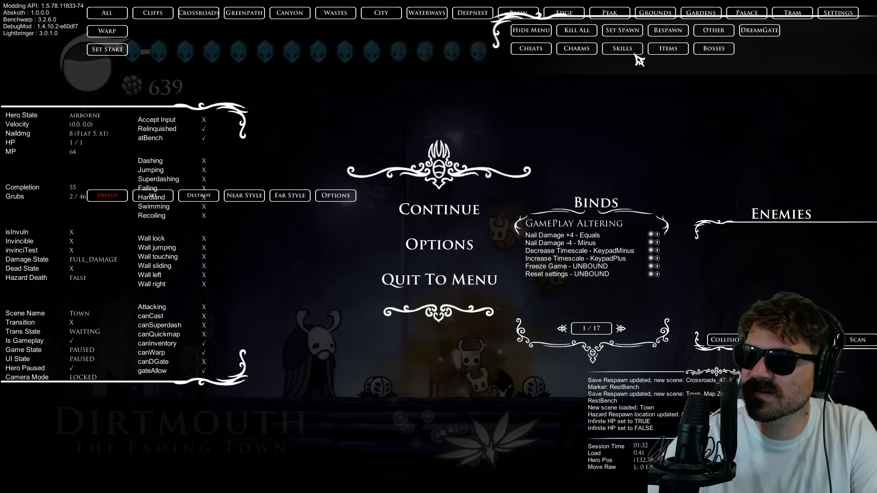
{"action": "mouse_move", "coordinate": [668, 251]}
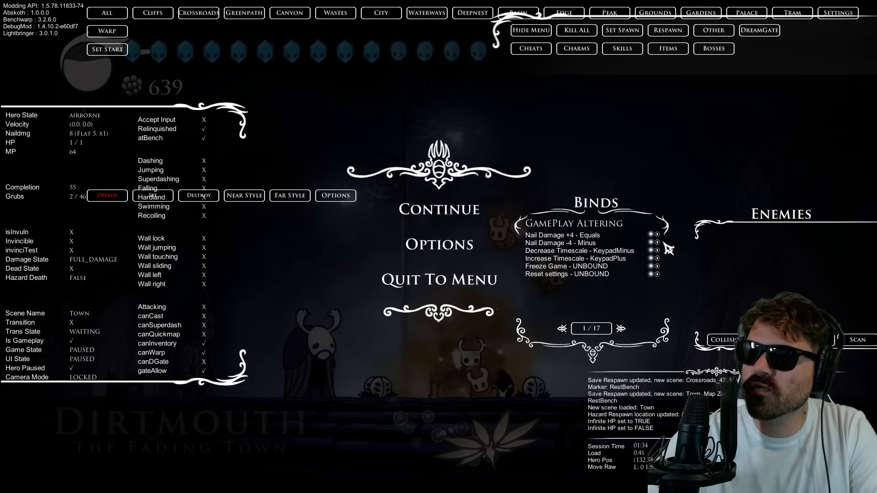
{"action": "mouse_move", "coordinate": [626, 330]}
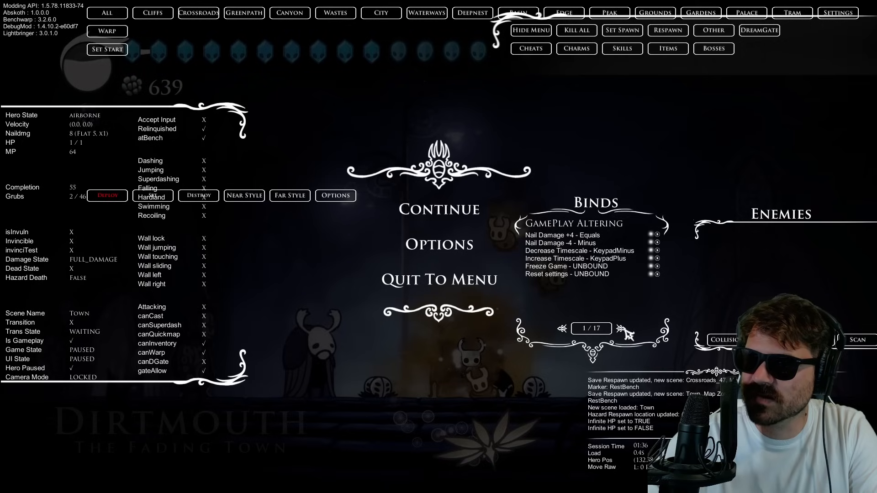
{"action": "mouse_move", "coordinate": [565, 244]}
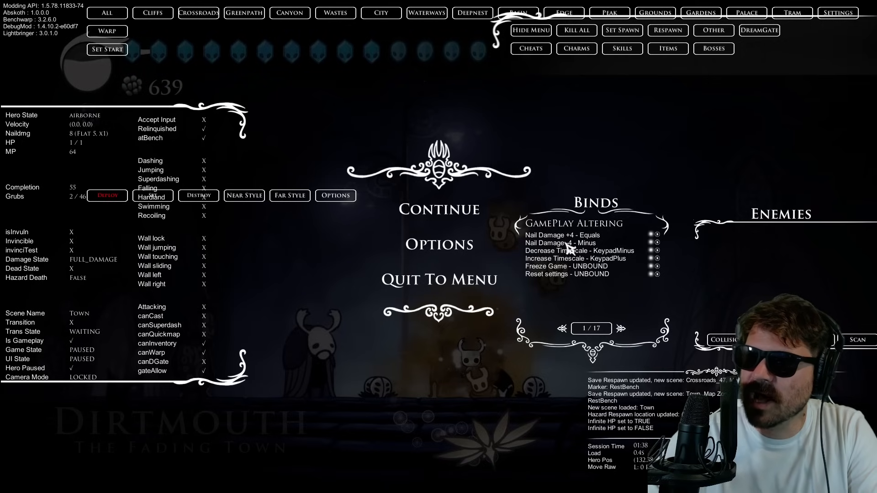
{"action": "mouse_move", "coordinate": [668, 241]}
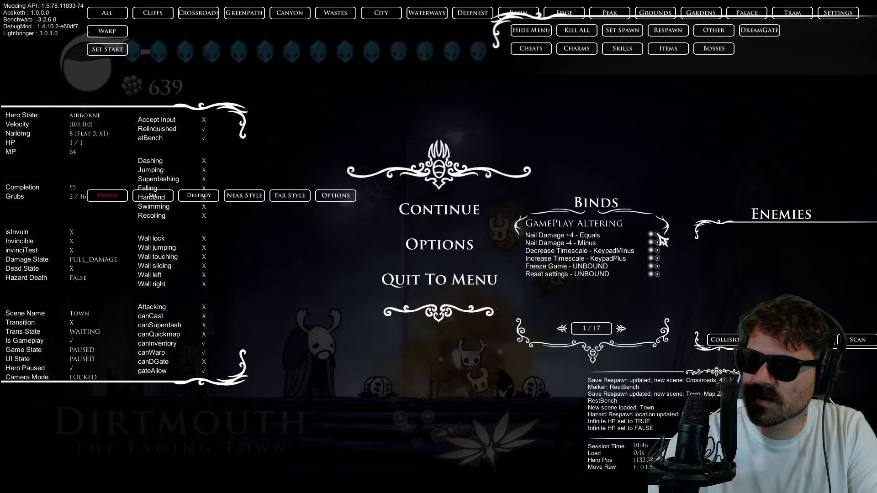
{"action": "left_click", "coordinate": [660, 234]}
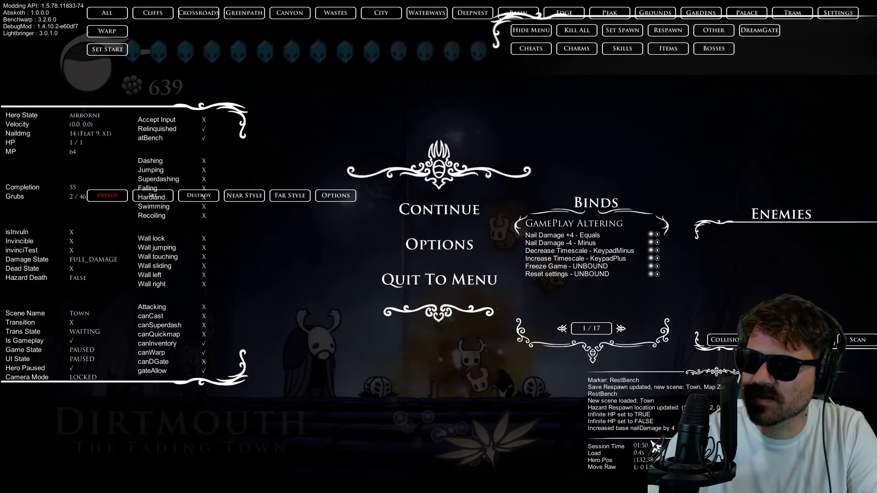
{"action": "left_click", "coordinate": [630, 329]}
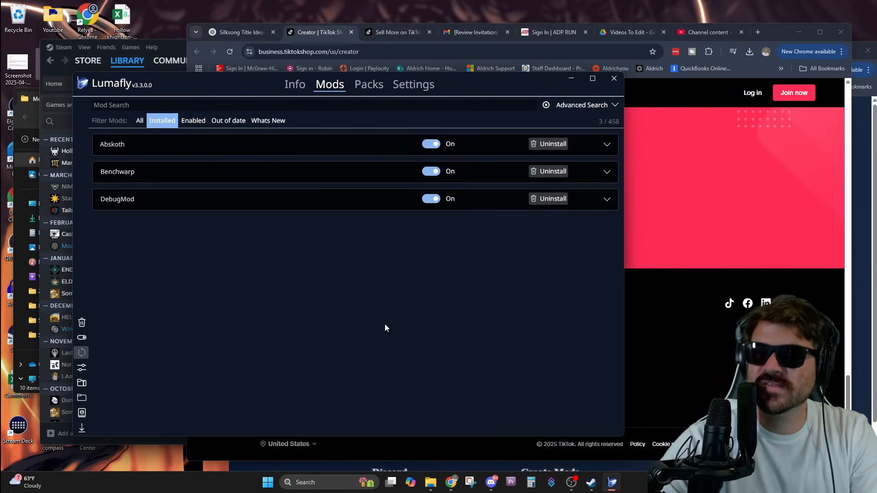
{"action": "mouse_move", "coordinate": [275, 139]}
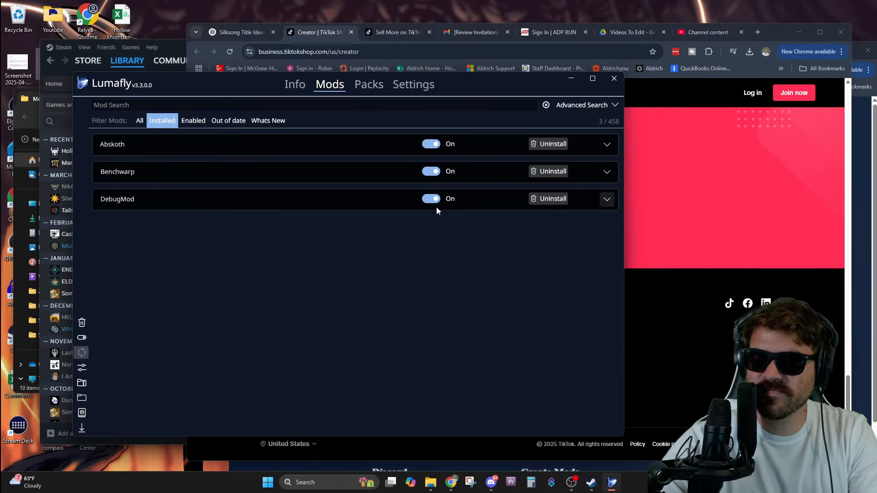
{"action": "mouse_move", "coordinate": [405, 267]}
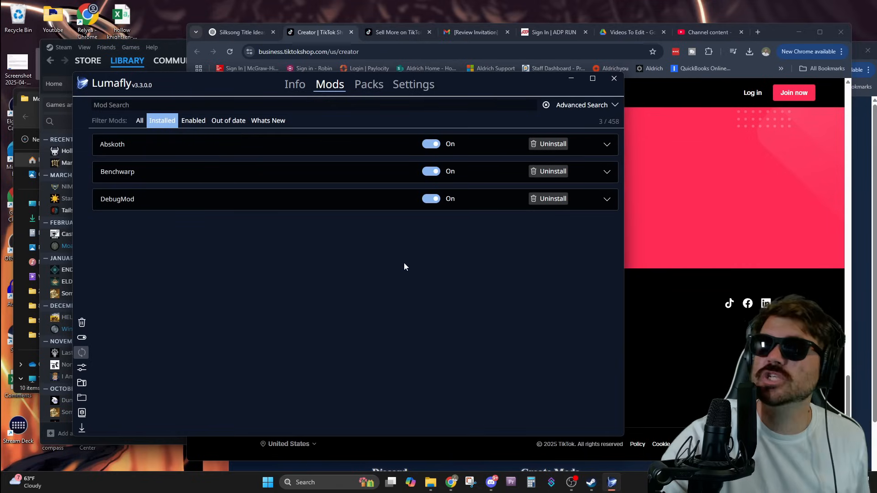
Step: Uninstall all mods from Lumafly's side toolbar and confirm the warning
{"action": "left_click", "coordinate": [82, 323]}
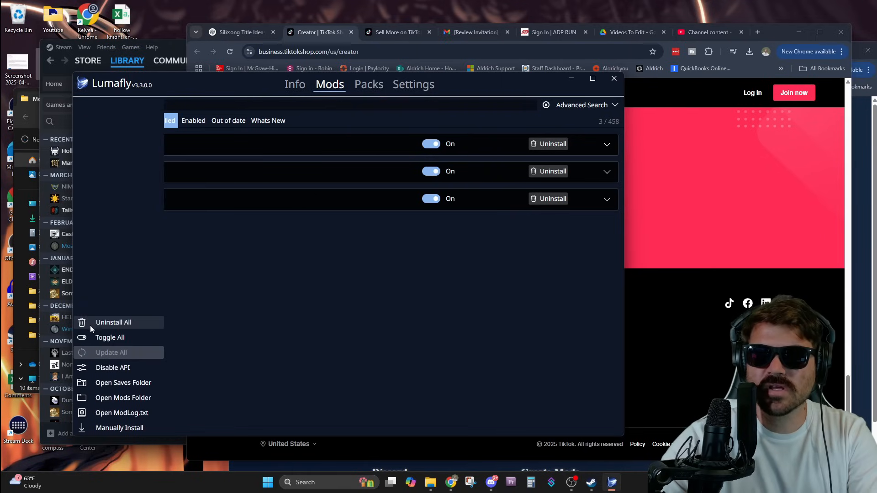
{"action": "left_click", "coordinate": [114, 322]}
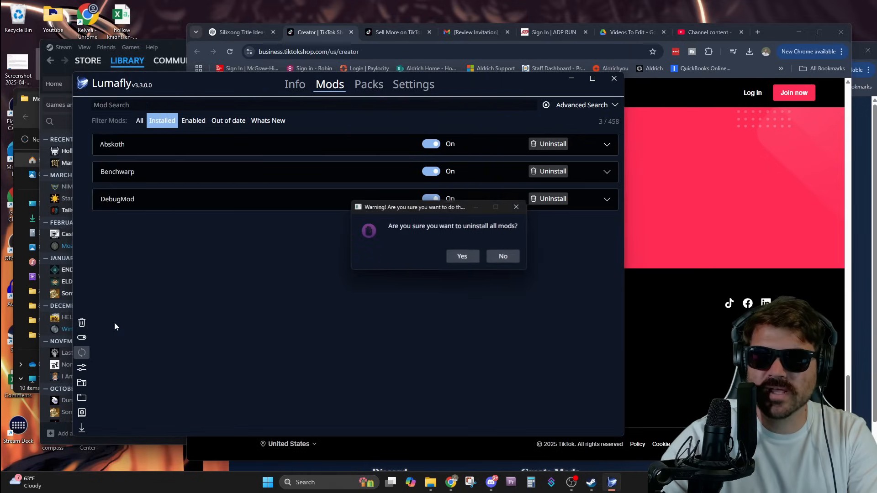
{"action": "left_click", "coordinate": [461, 256]}
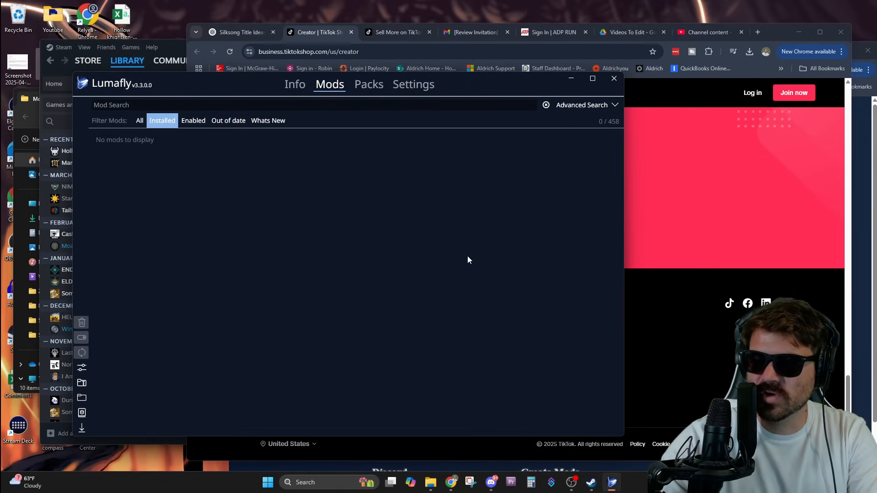
{"action": "mouse_move", "coordinate": [456, 255]}
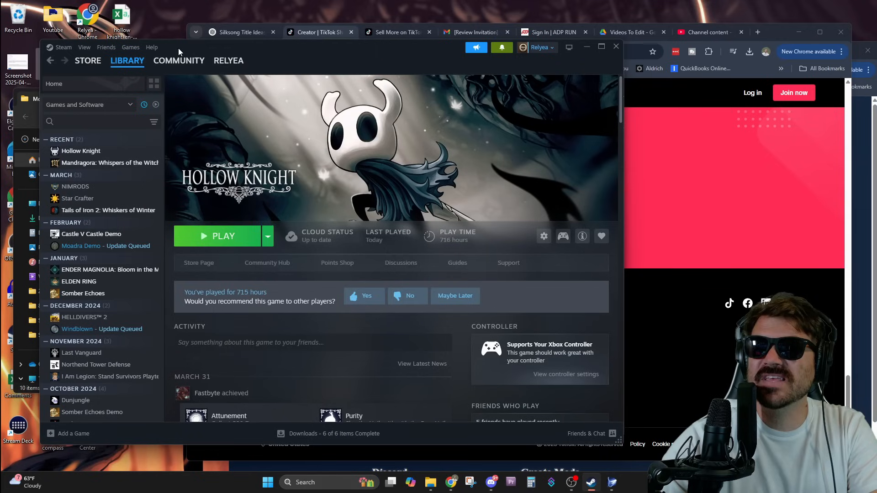
{"action": "mouse_move", "coordinate": [505, 118]}
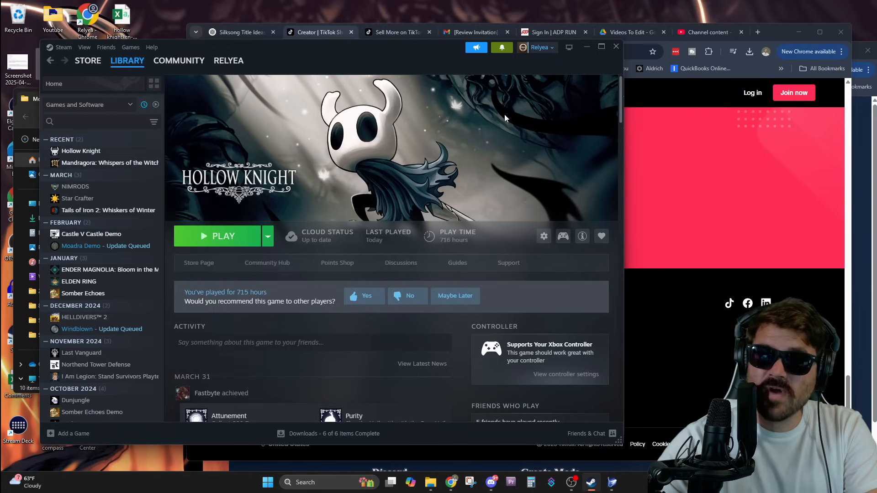
Step: Verify integrity of Hollow Knight's game files from its Steam Properties
{"action": "right_click", "coordinate": [80, 151]}
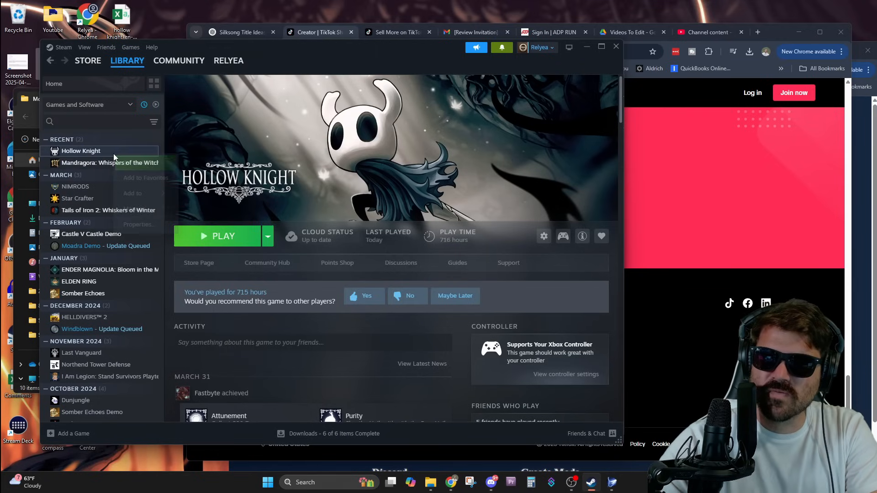
{"action": "left_click", "coordinate": [543, 236]}
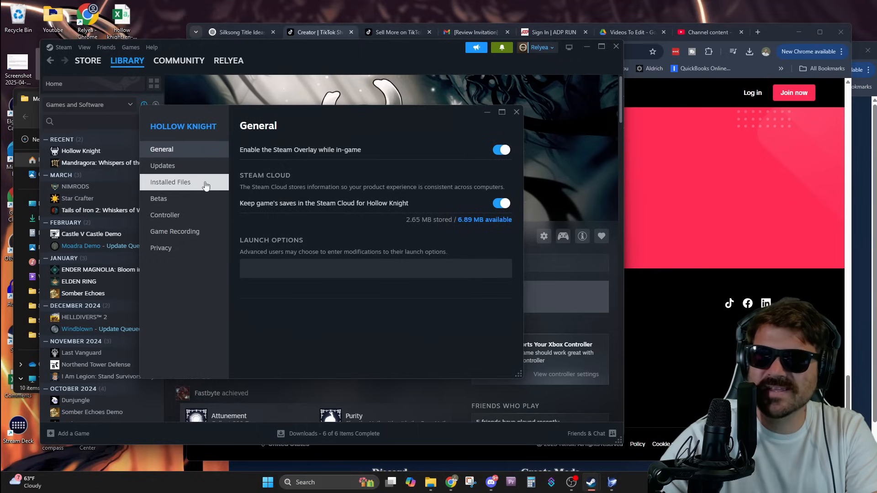
{"action": "left_click", "coordinate": [170, 181]}
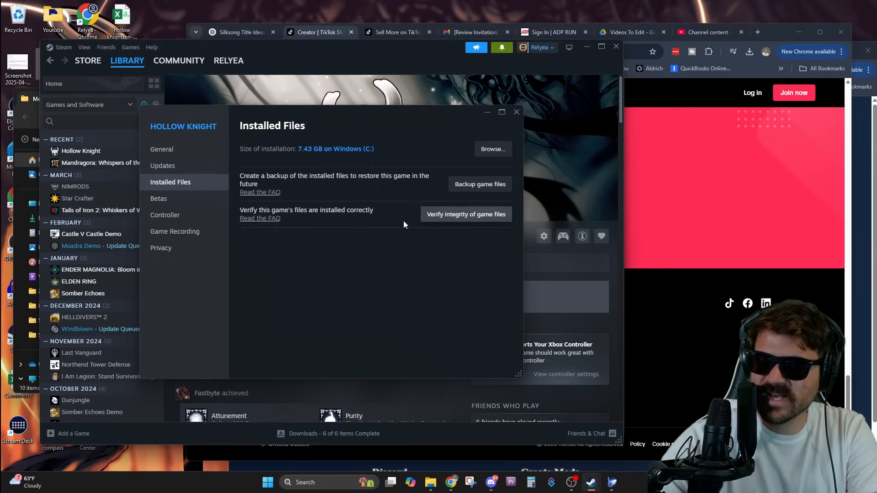
{"action": "left_click", "coordinate": [466, 214]}
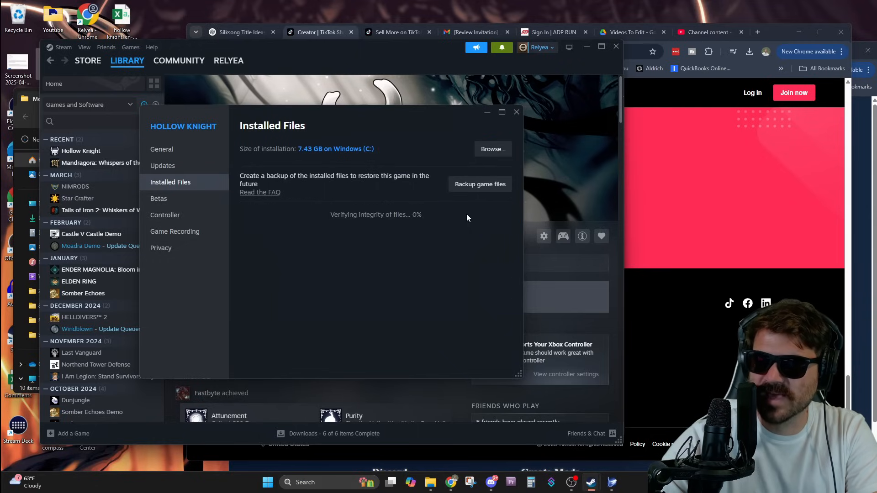